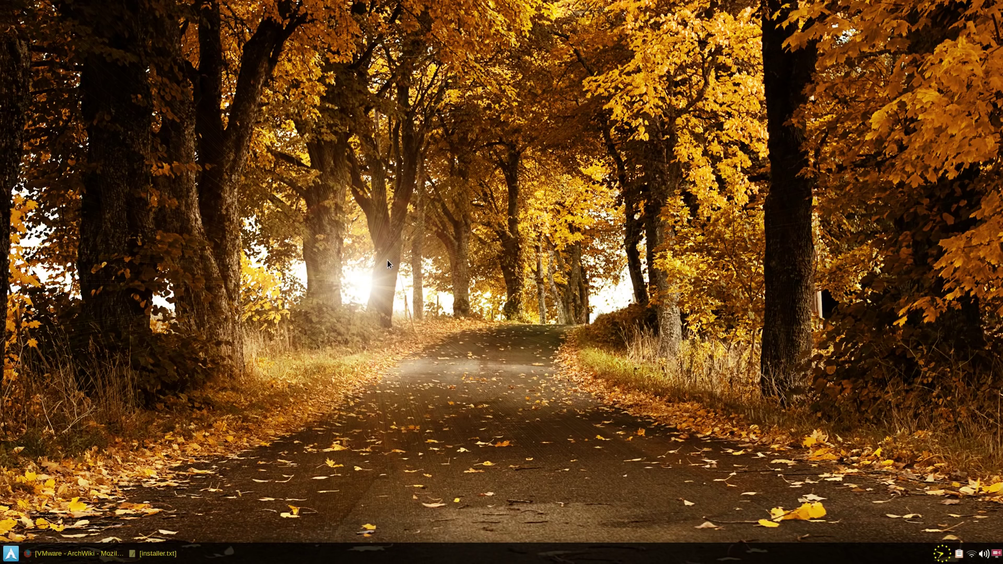
pyautogui.moveTo(64, 560)
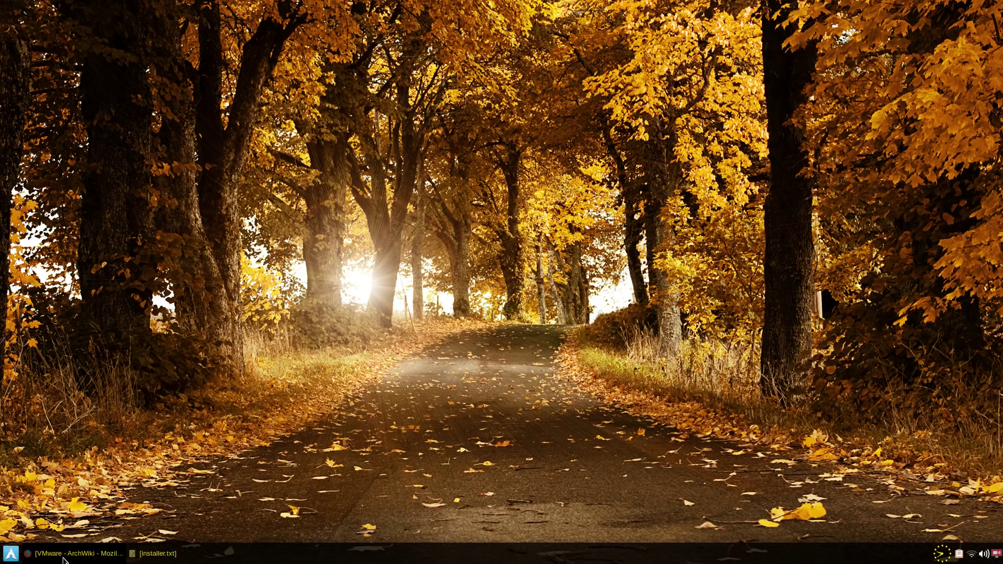
# Step: Bring the ArchWiki VMware article up at its Installation section with dependencies and flags
pyautogui.click(84, 554)
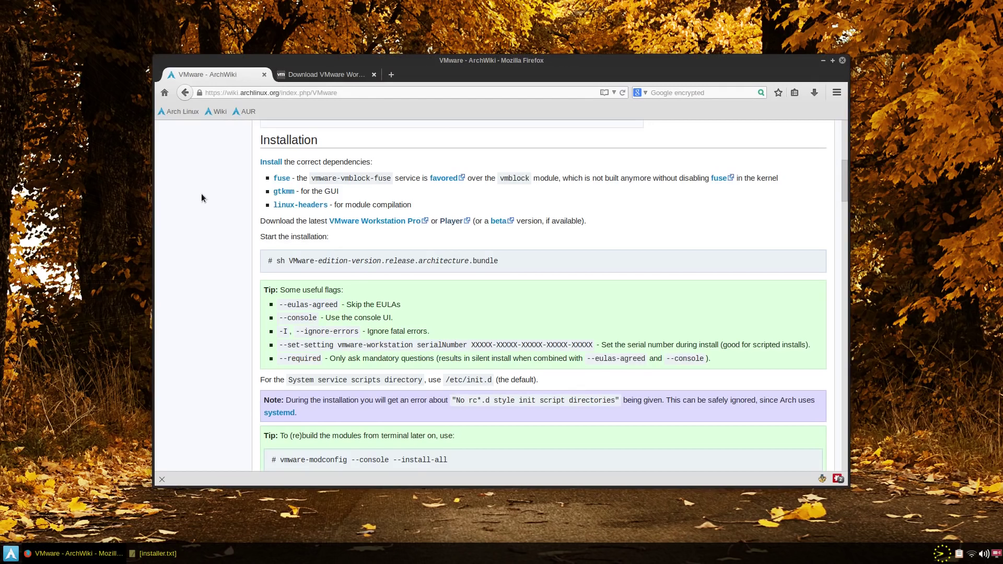
pyautogui.scroll(3)
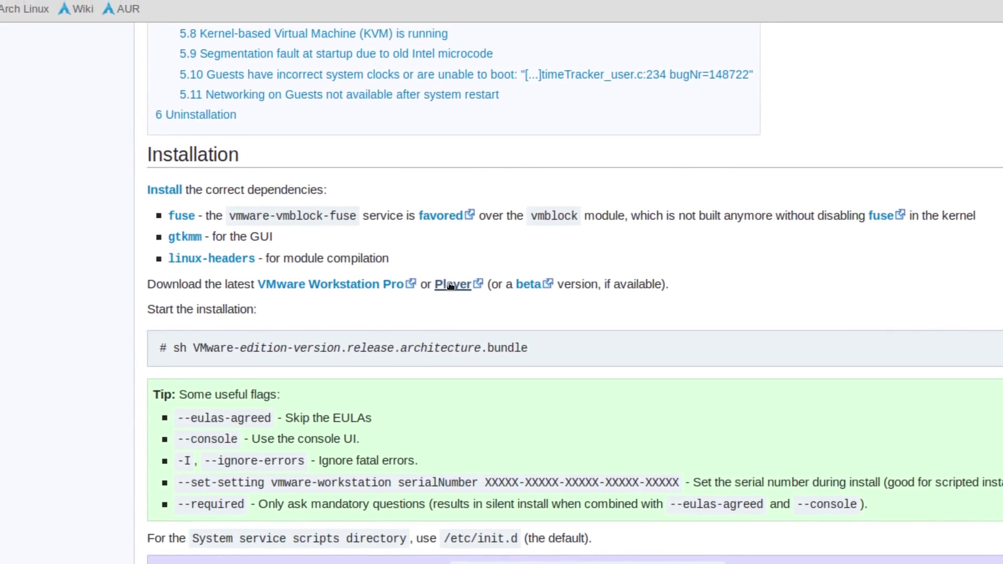
# Step: Show the VMware Workstation 12 Player download page at the Linux 64-bit bundle
pyautogui.click(452, 284)
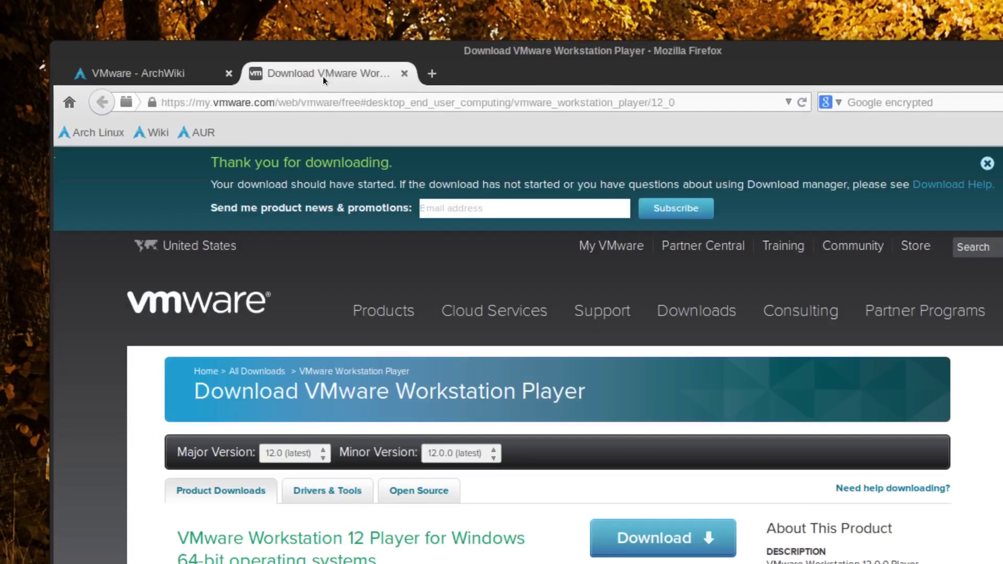
pyautogui.scroll(-3)
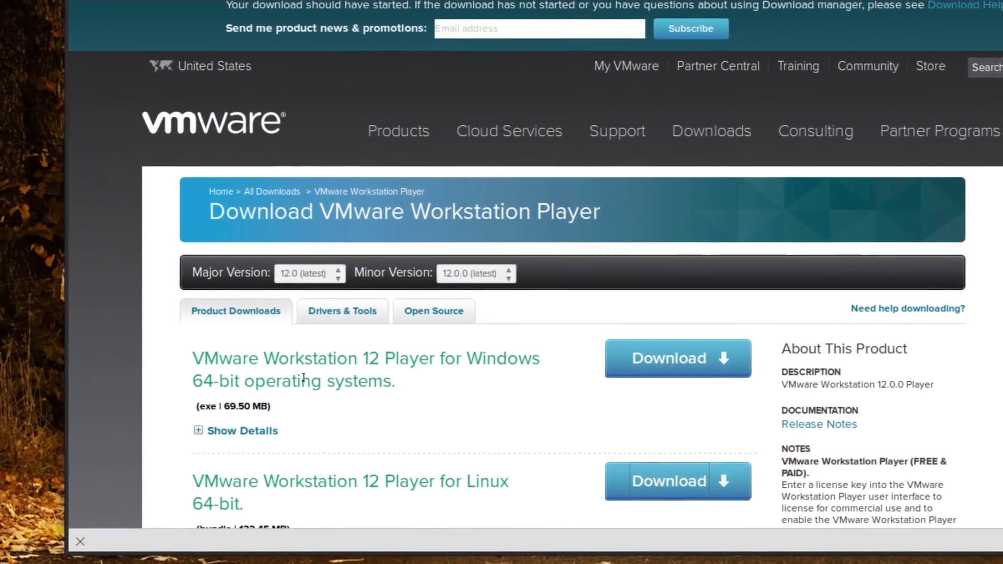
pyautogui.scroll(-3)
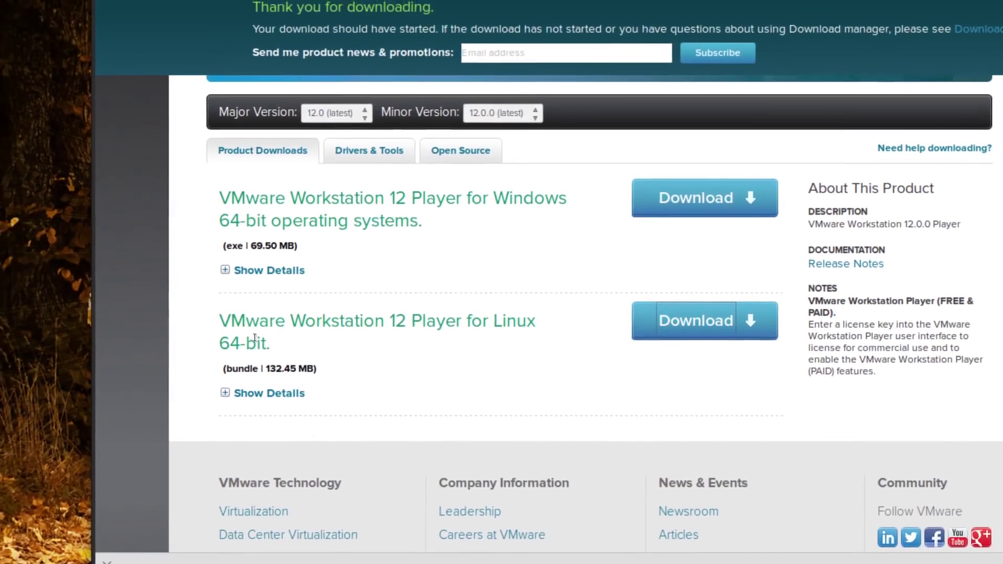
pyautogui.scroll(-3)
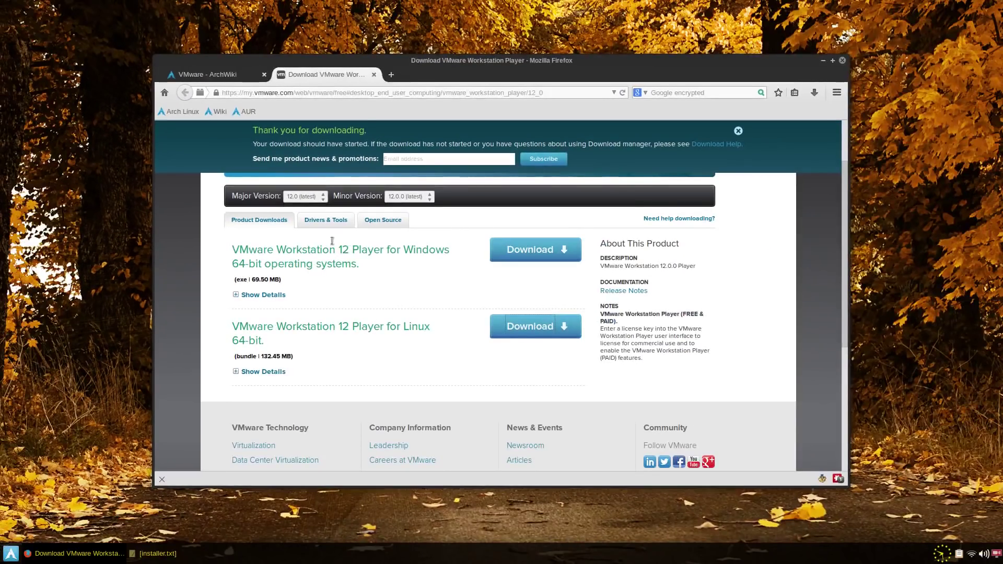
# Step: Review the ArchWiki Installation tips, bundle command and useful installer flags
pyautogui.click(214, 75)
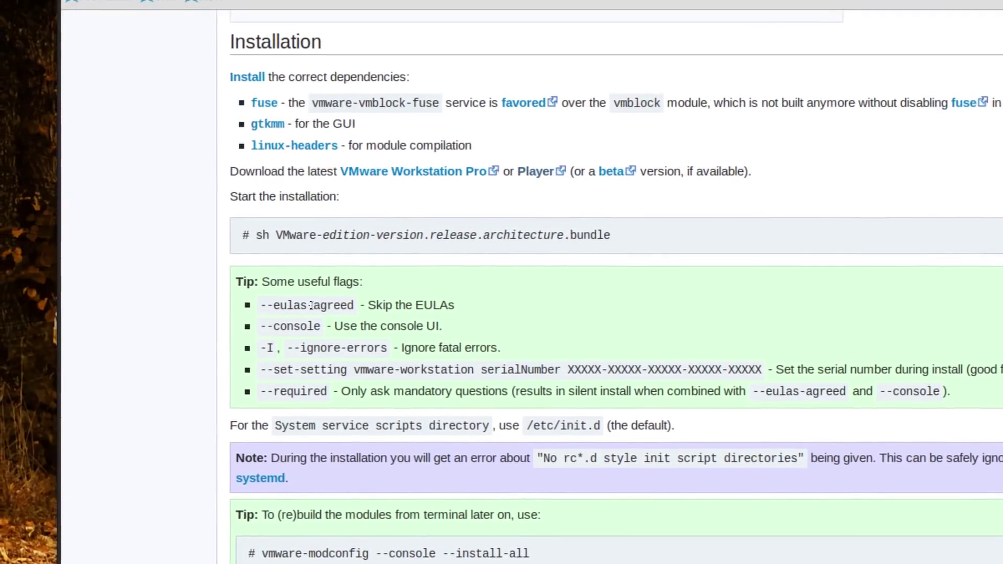
pyautogui.scroll(-3)
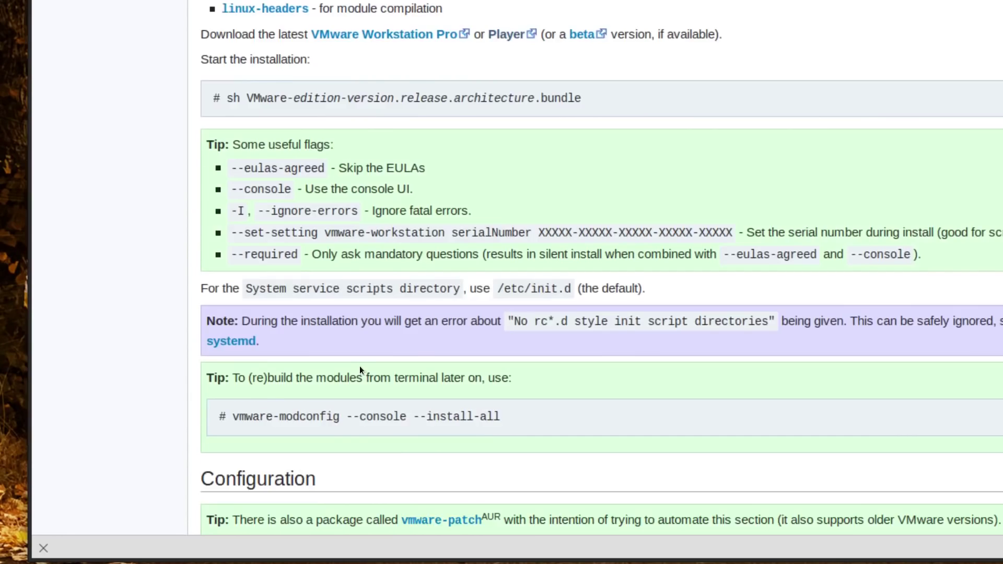
pyautogui.scroll(-3)
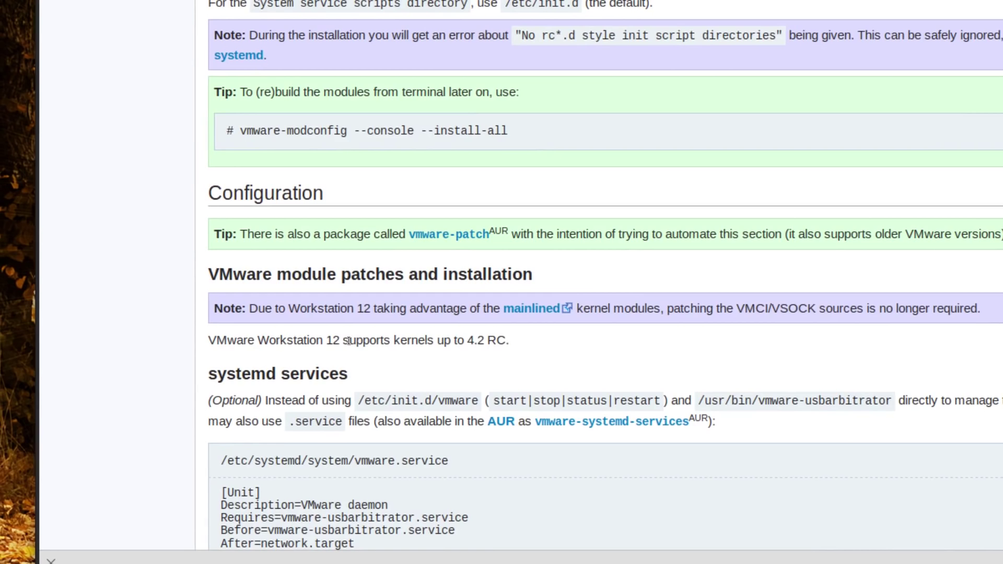
pyautogui.scroll(3)
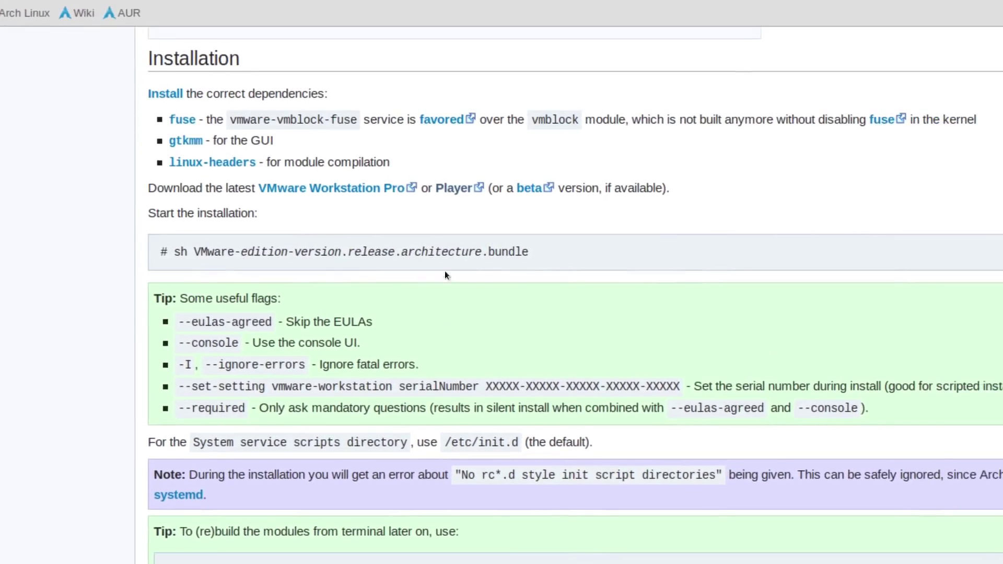
pyautogui.scroll(-3)
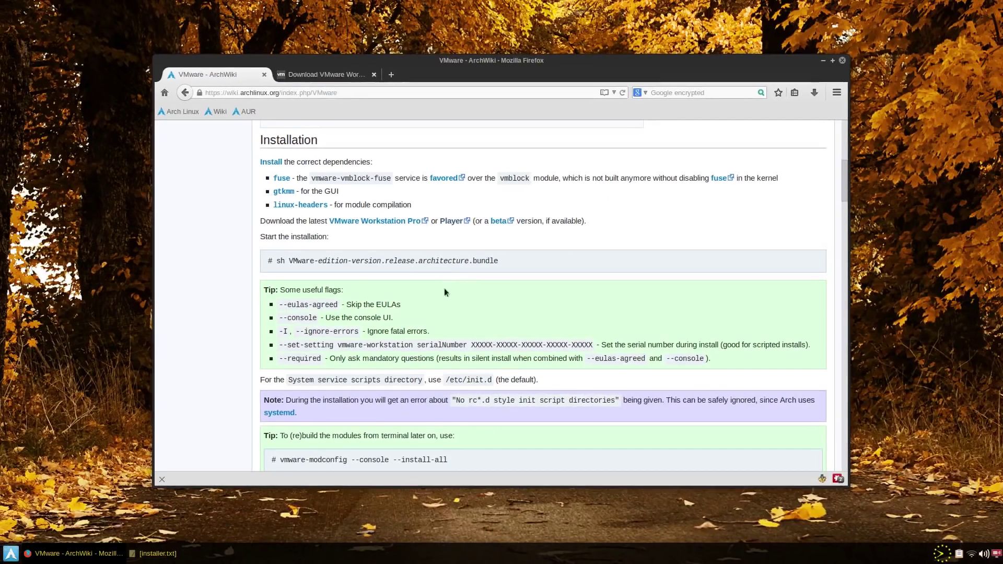
pyautogui.moveTo(82, 416)
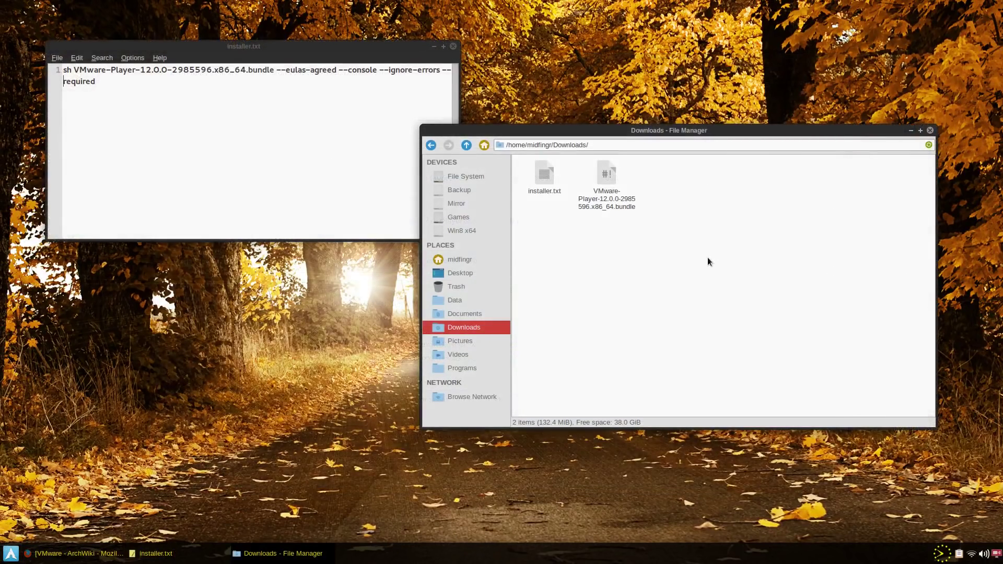
# Step: Start a terminal in the Downloads folder and become root with su
pyautogui.rightClick(708, 261)
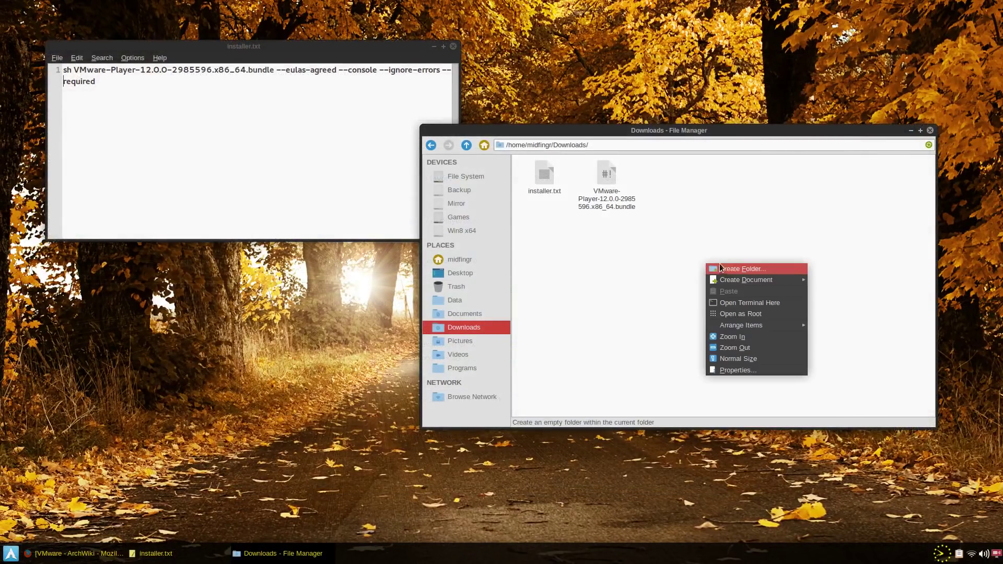
pyautogui.click(785, 305)
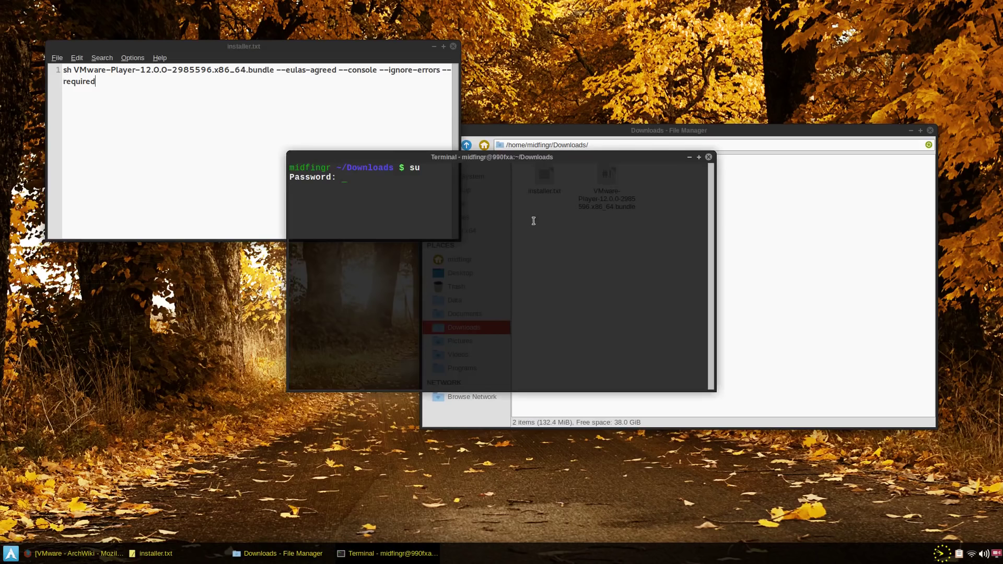
pyautogui.press('Return')
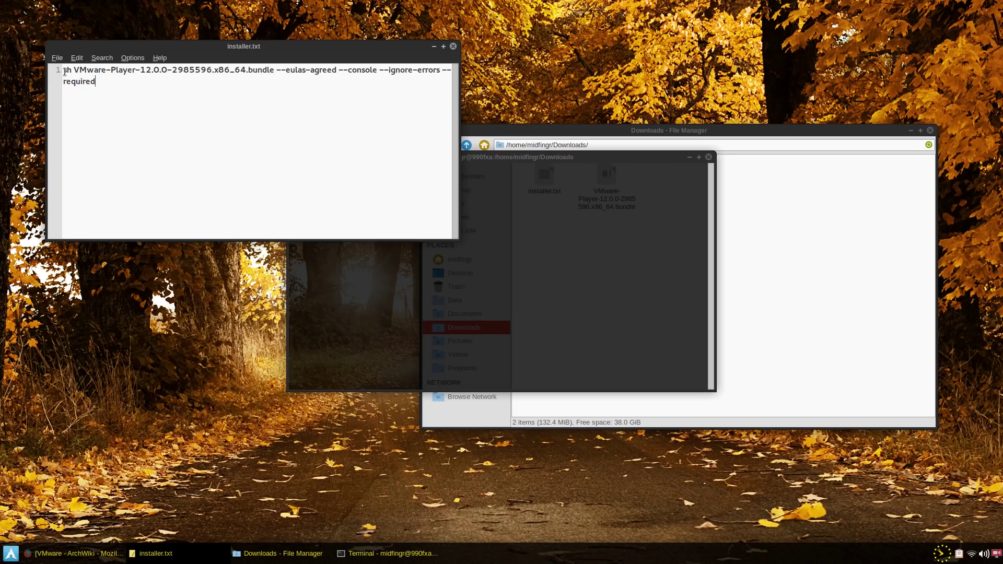
# Step: Run the pasted sh VMware-Player bundle installer command, answering /etc/init.d for the init scripts
pyautogui.rightClick(88, 76)
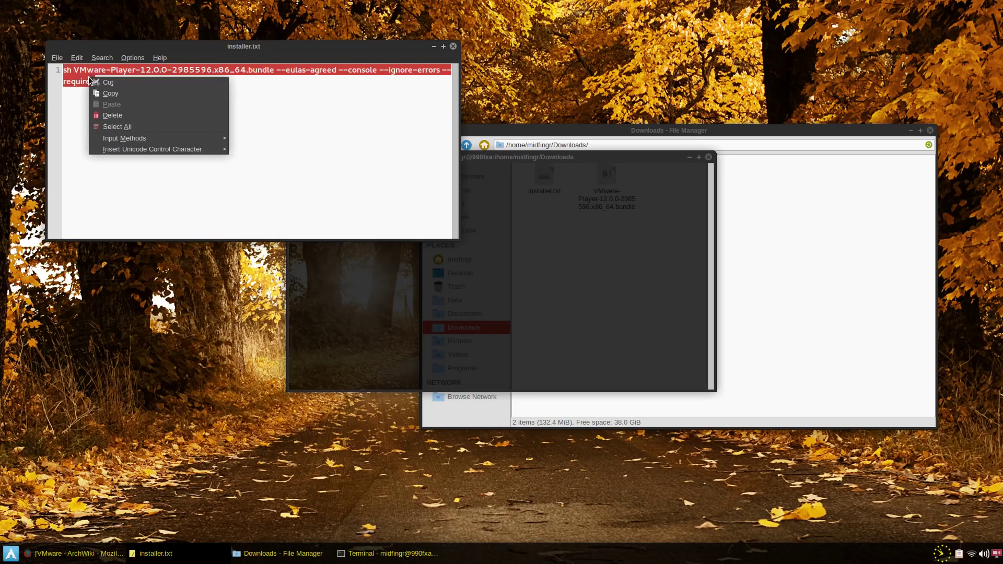
pyautogui.rightClick(371, 186)
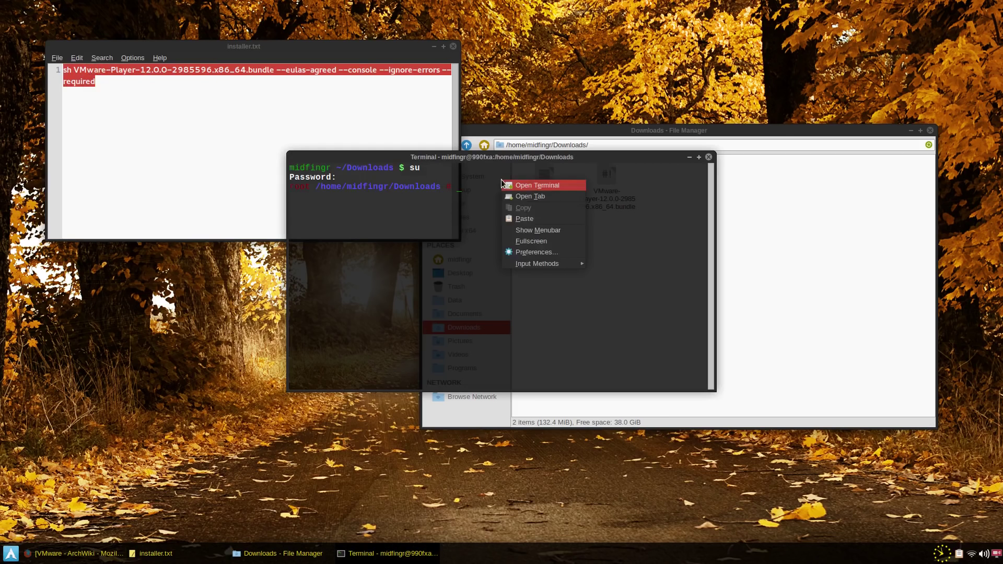
pyautogui.click(524, 218)
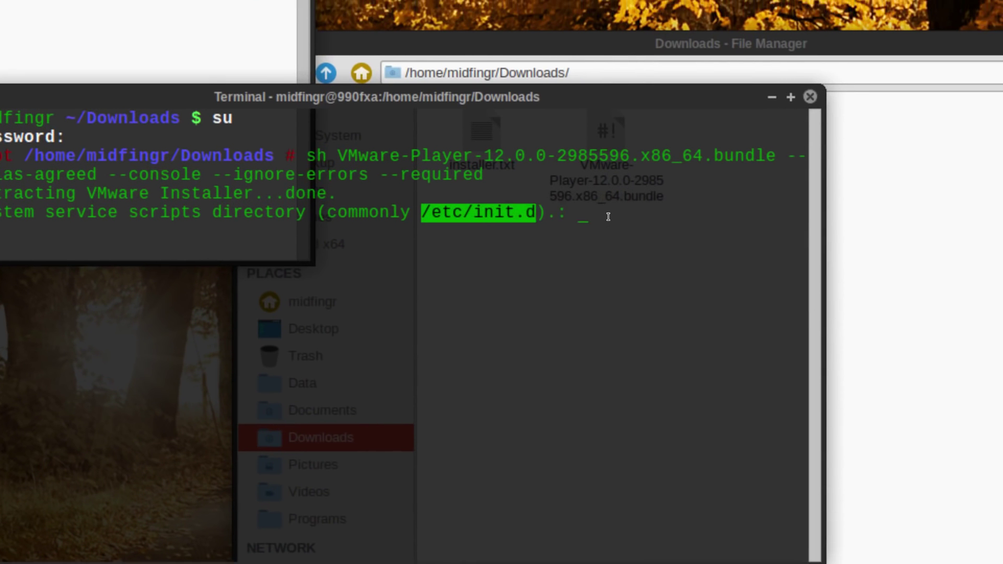
pyautogui.write('/etc/init.d')
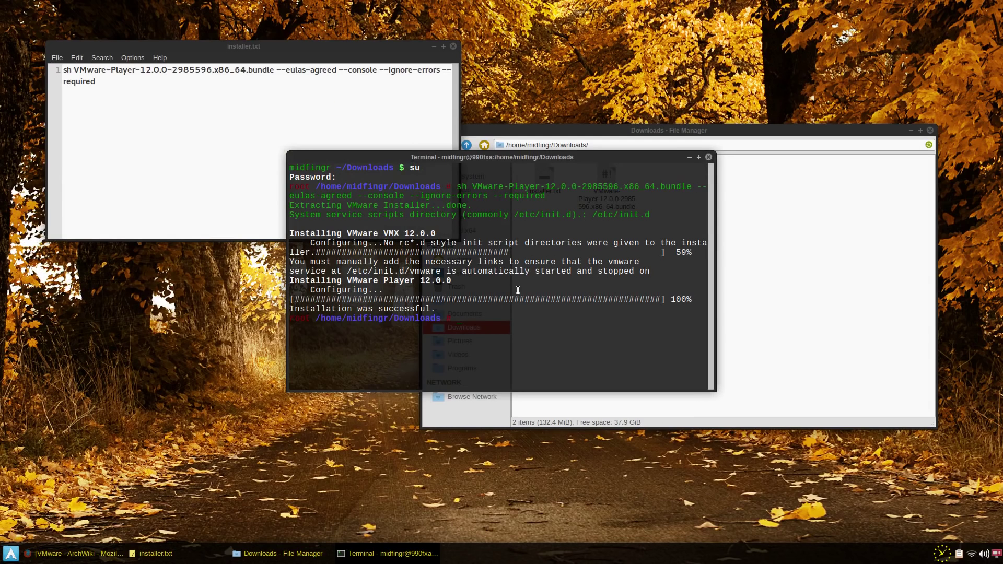
pyautogui.moveTo(499, 252)
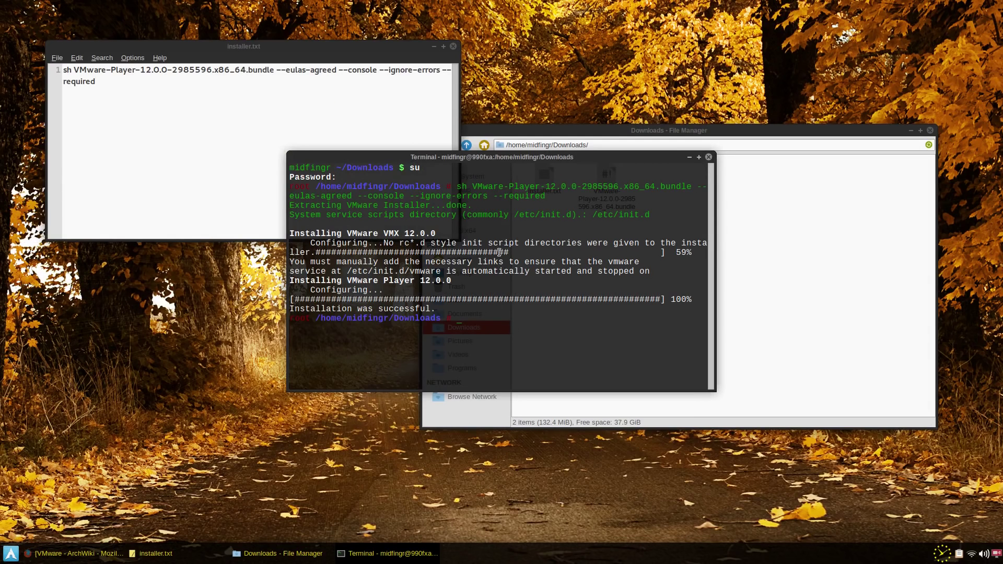
pyautogui.moveTo(351, 272)
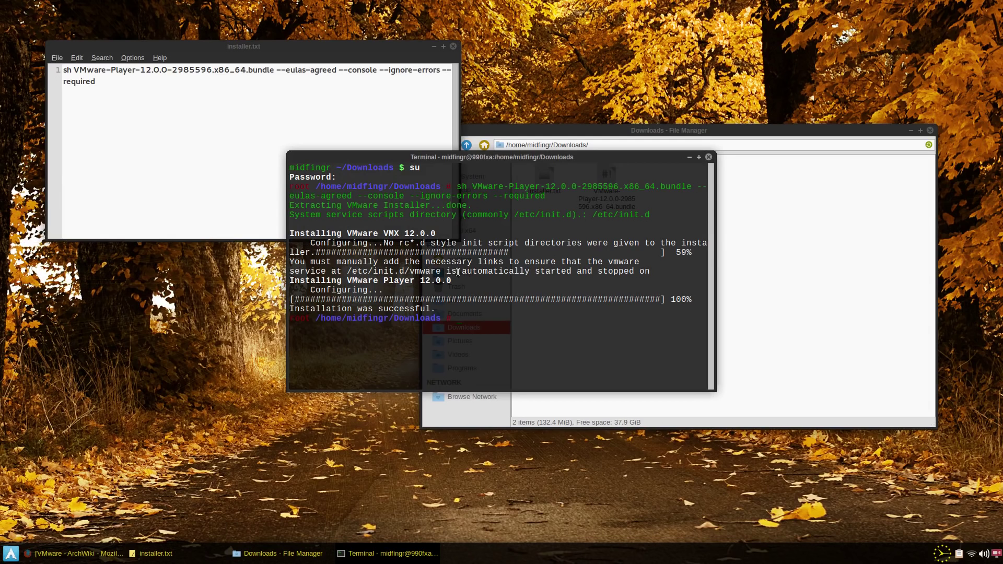
pyautogui.moveTo(587, 275)
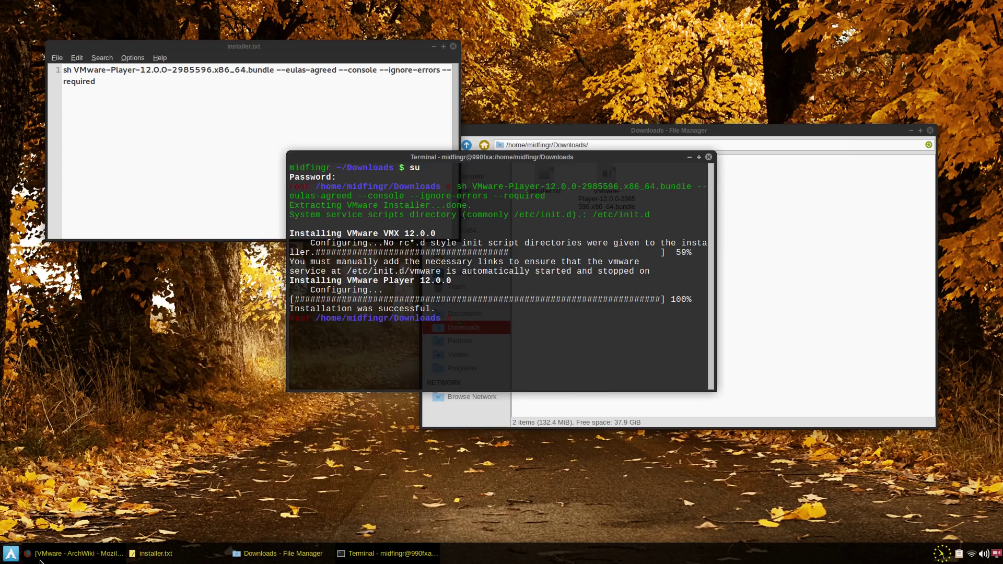
# Step: After checking the wiki, run /etc/init.d/vmware start from a fresh user prompt
pyautogui.click(72, 553)
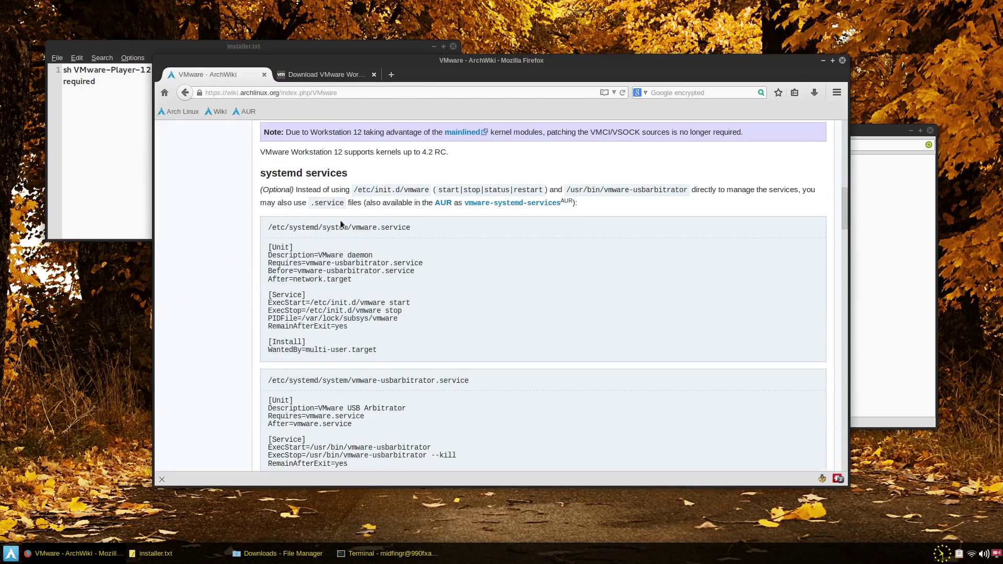
pyautogui.scroll(3)
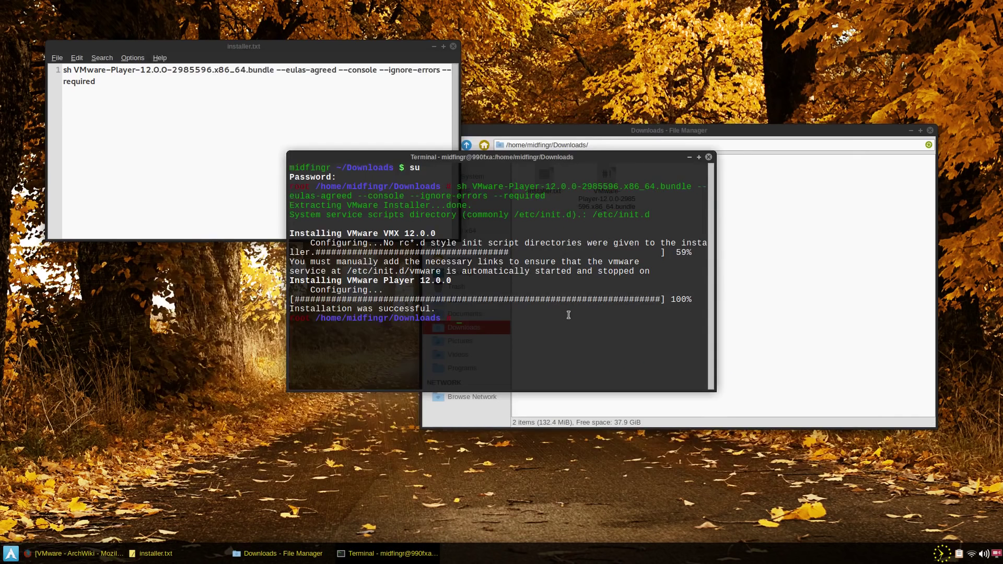
pyautogui.moveTo(551, 322)
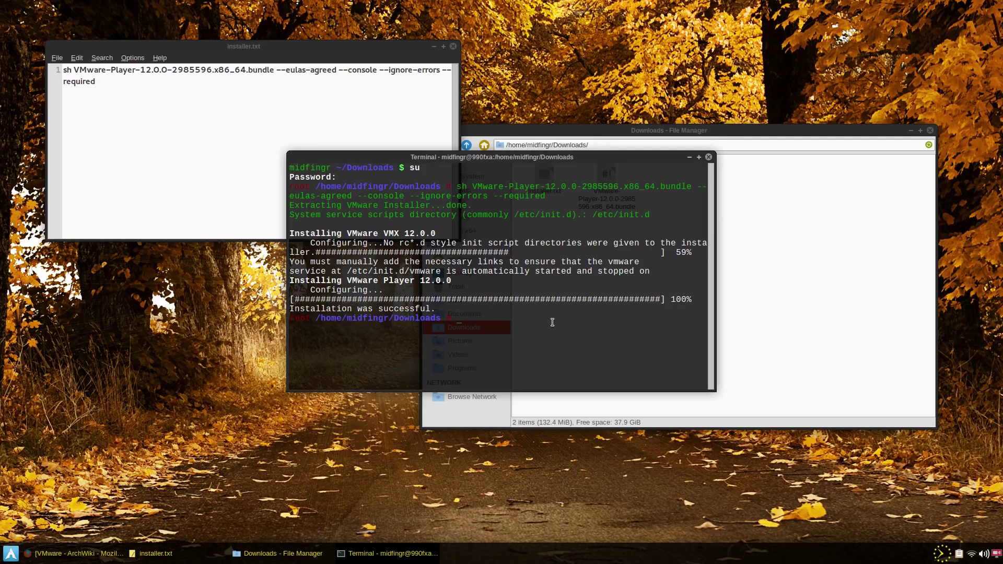
pyautogui.press('Return')
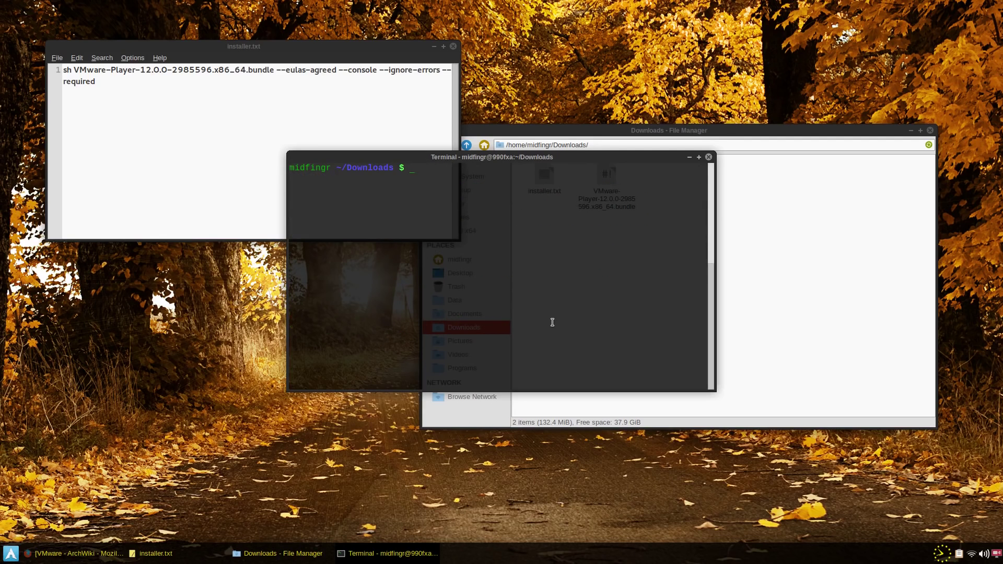
pyautogui.write('/etc/')
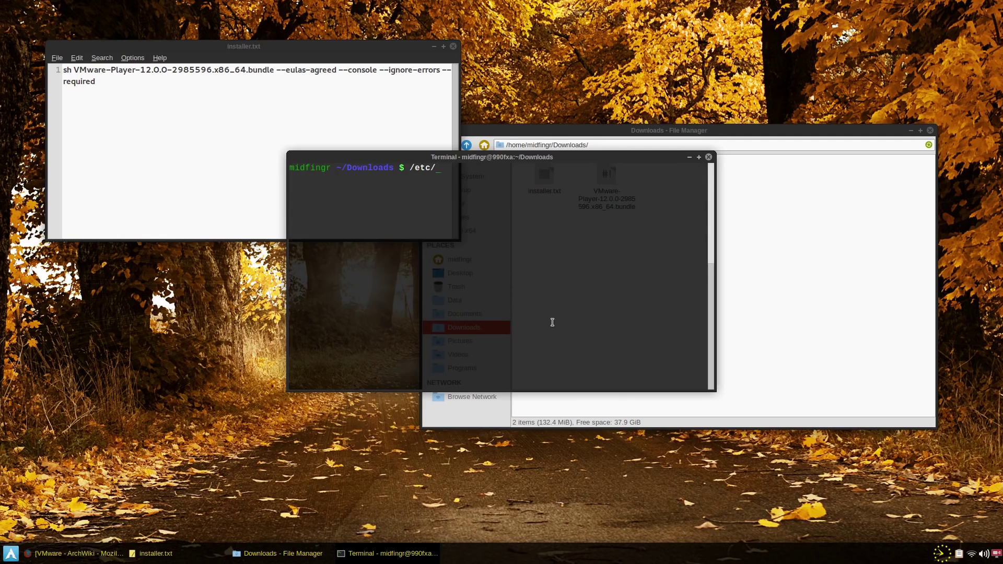
pyautogui.write('init')
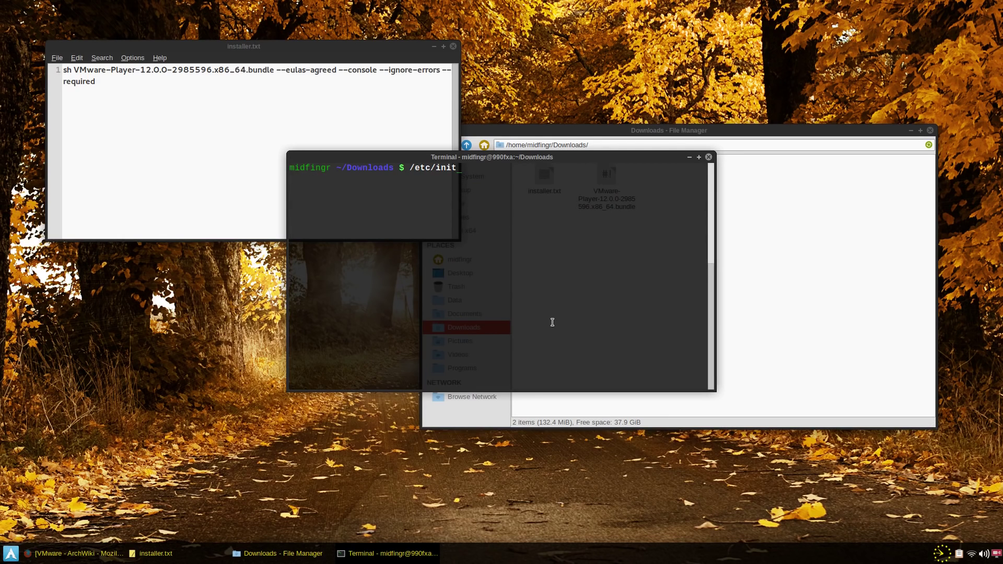
pyautogui.write('.d/v')
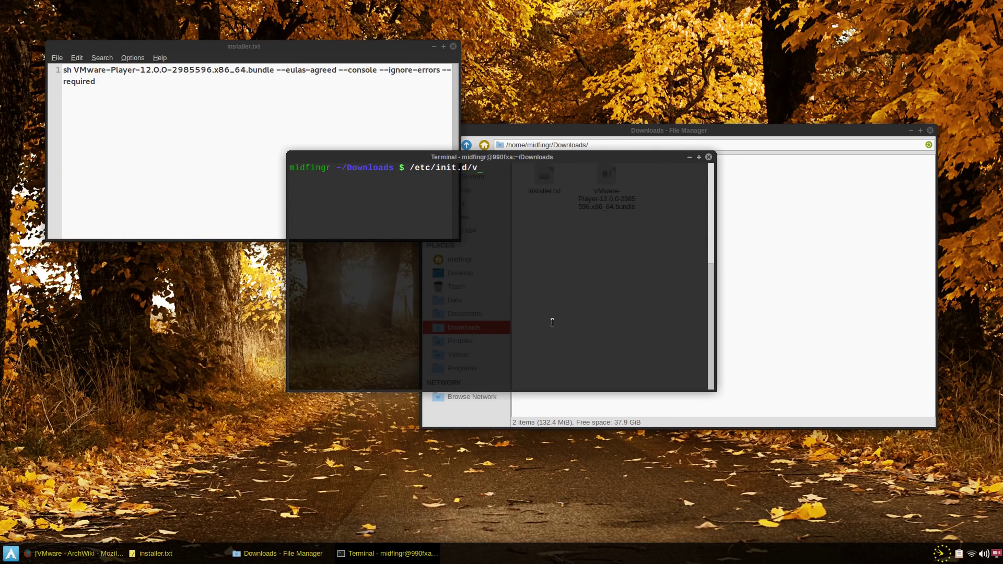
pyautogui.write('mware s')
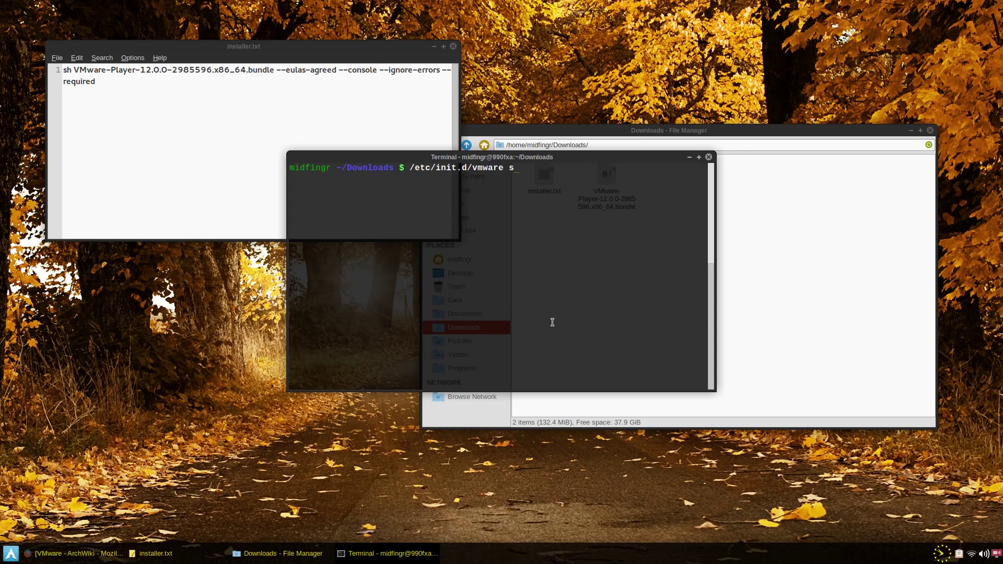
pyautogui.press('Return')
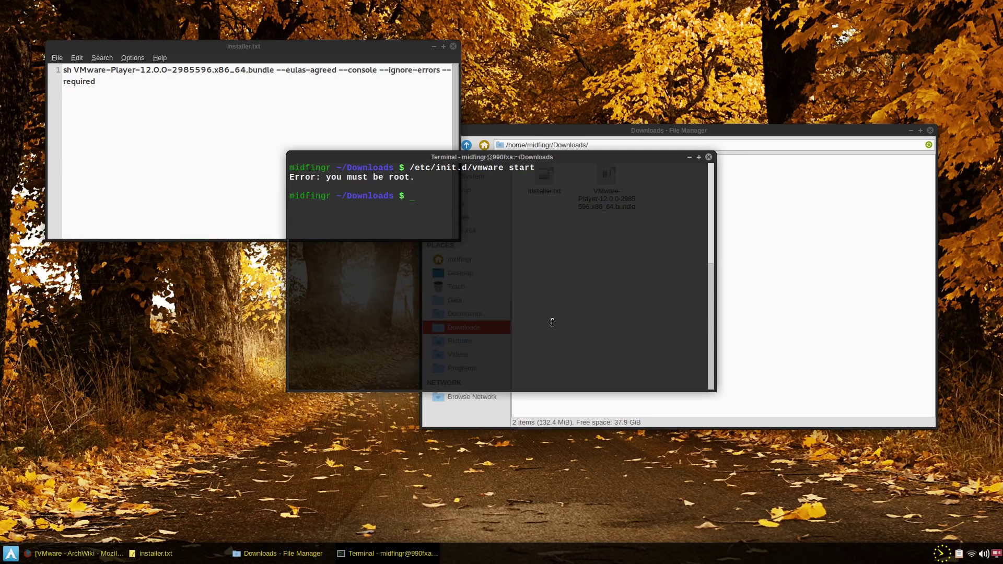
# Step: Rerun sudo /etc/init.d/vmware start so every service reports done
pyautogui.write('s/etc/init.d/vmware start')
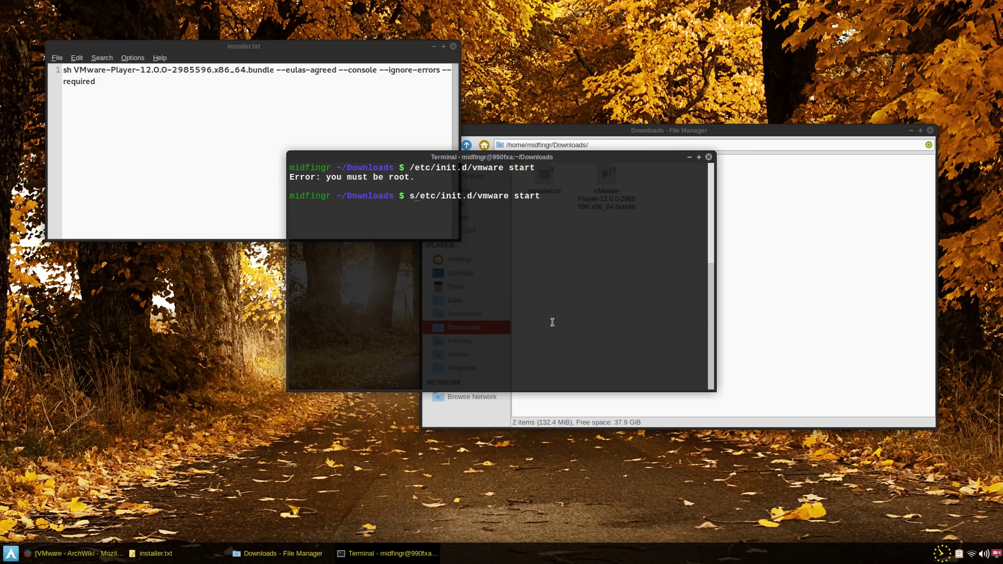
pyautogui.press('Return')
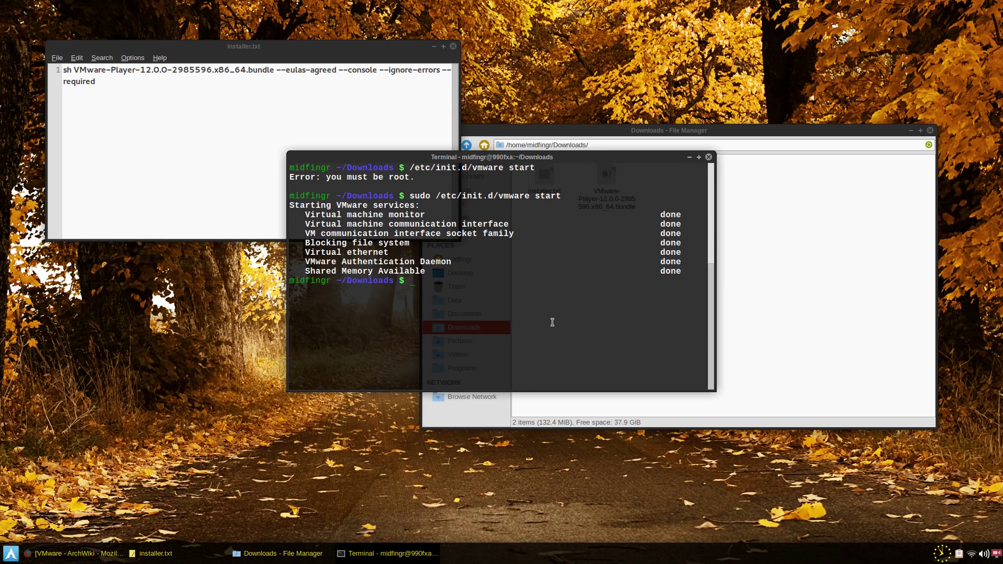
# Step: Launch VMware Player from the applications menu
pyautogui.click(10, 554)
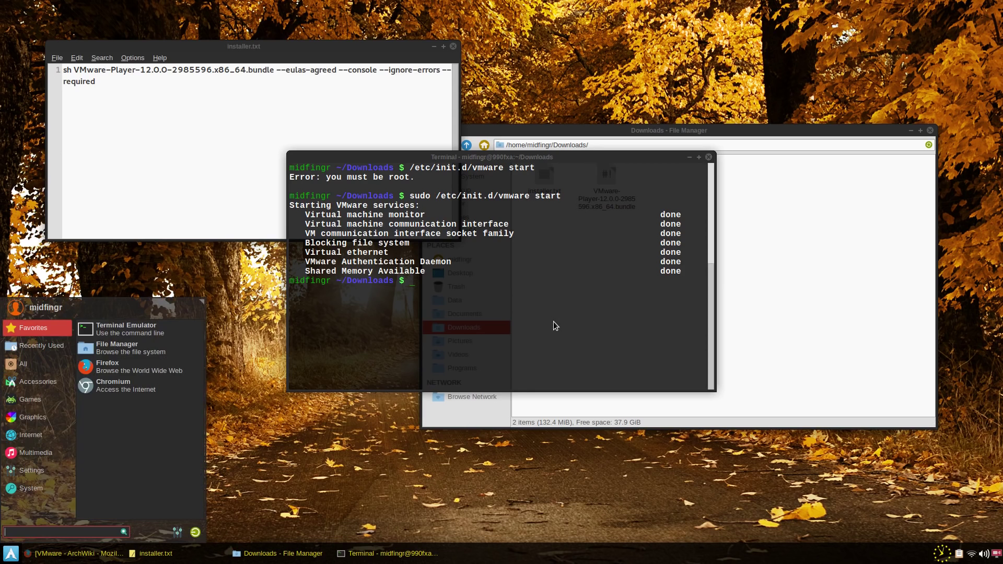
pyautogui.write('v')
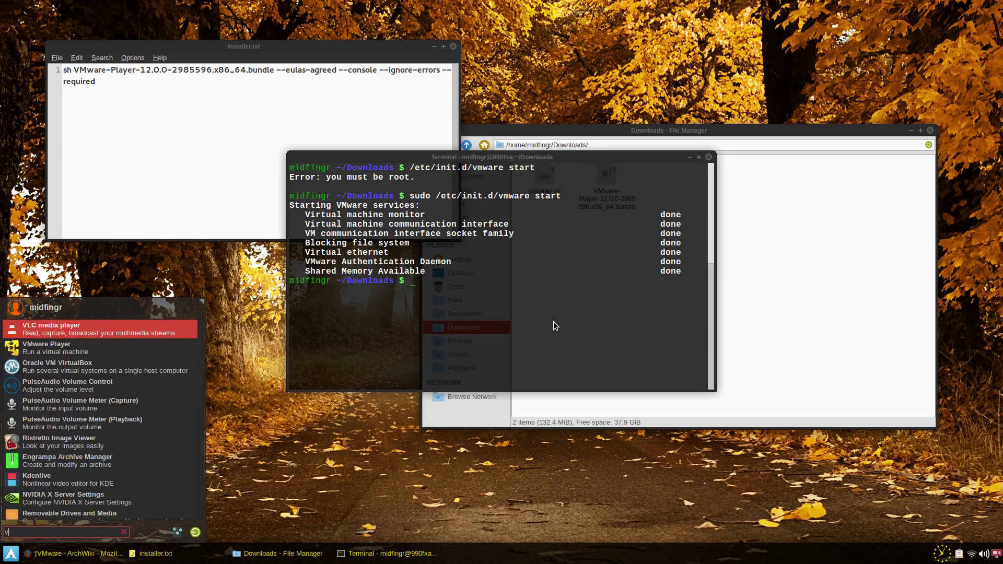
pyautogui.click(554, 322)
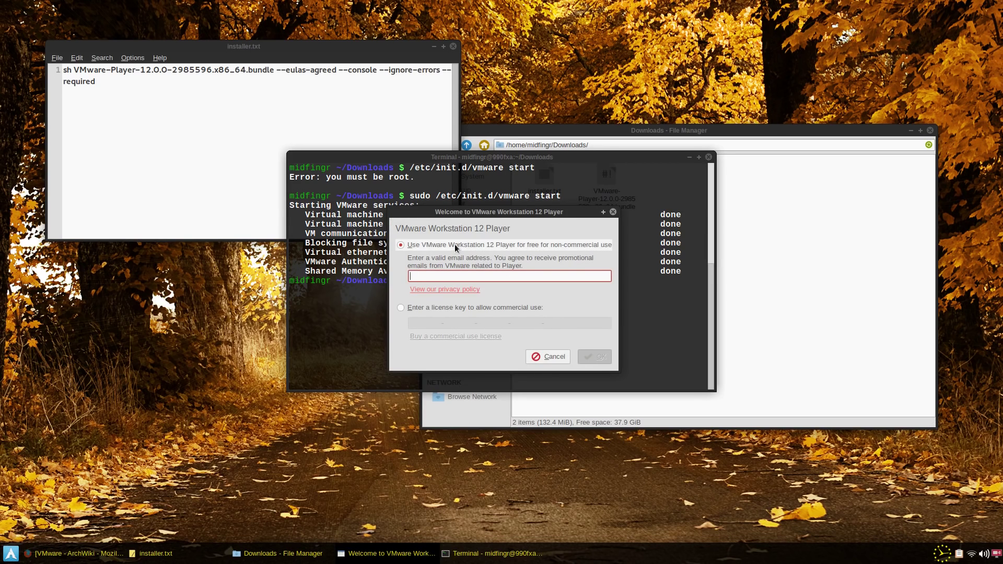
pyautogui.moveTo(500, 253)
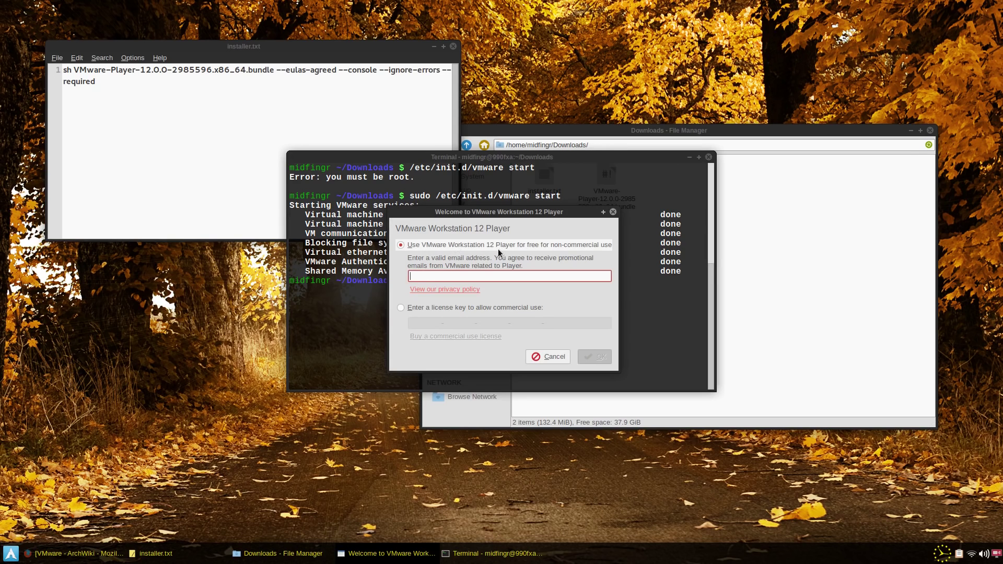
pyautogui.moveTo(500, 275)
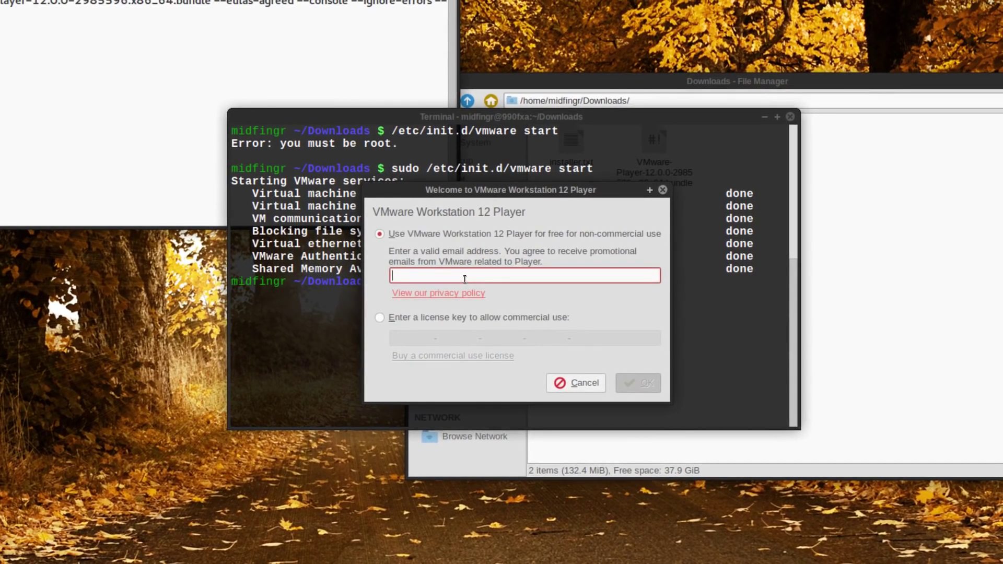
pyautogui.write('no')
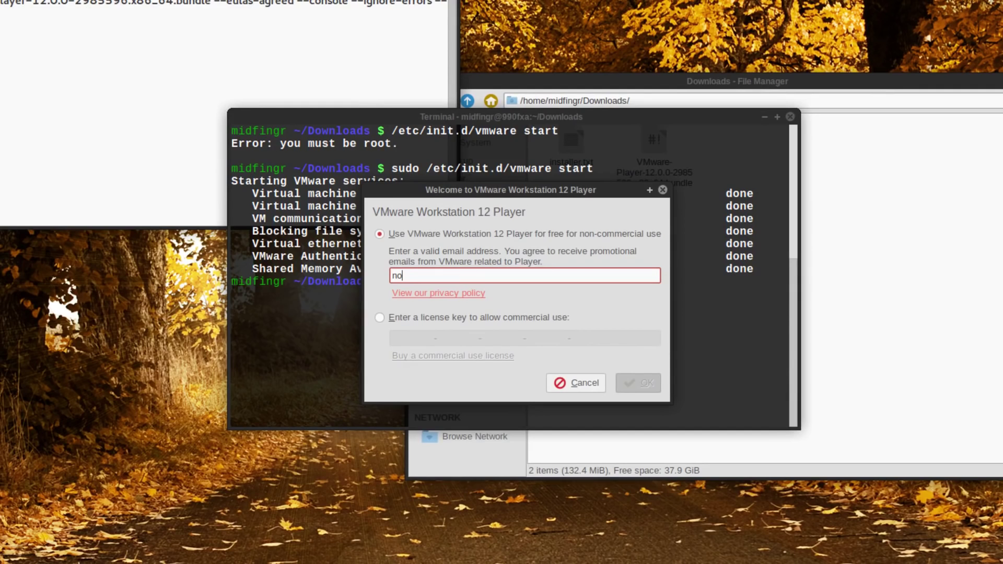
pyautogui.write('@thanks')
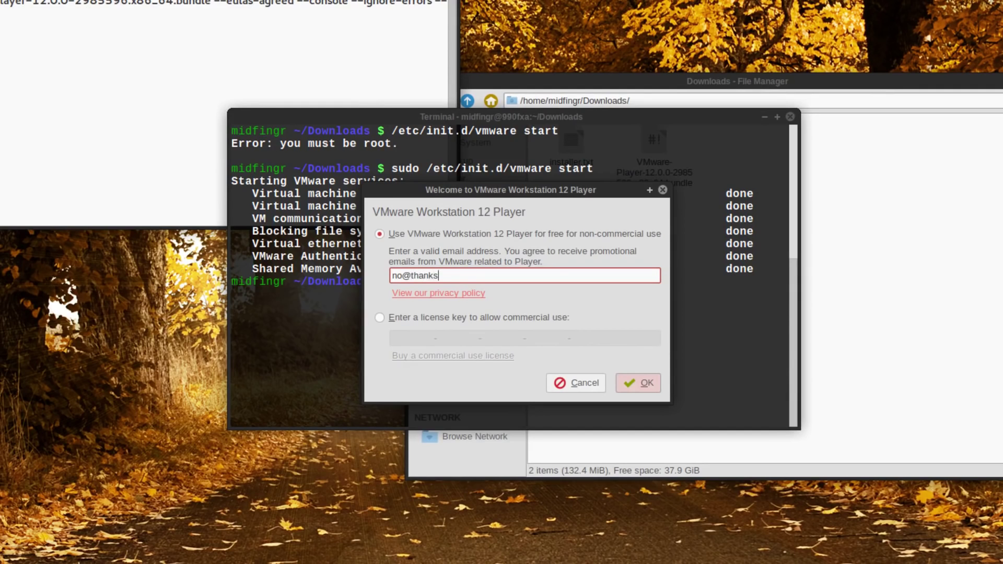
pyautogui.write('.net')
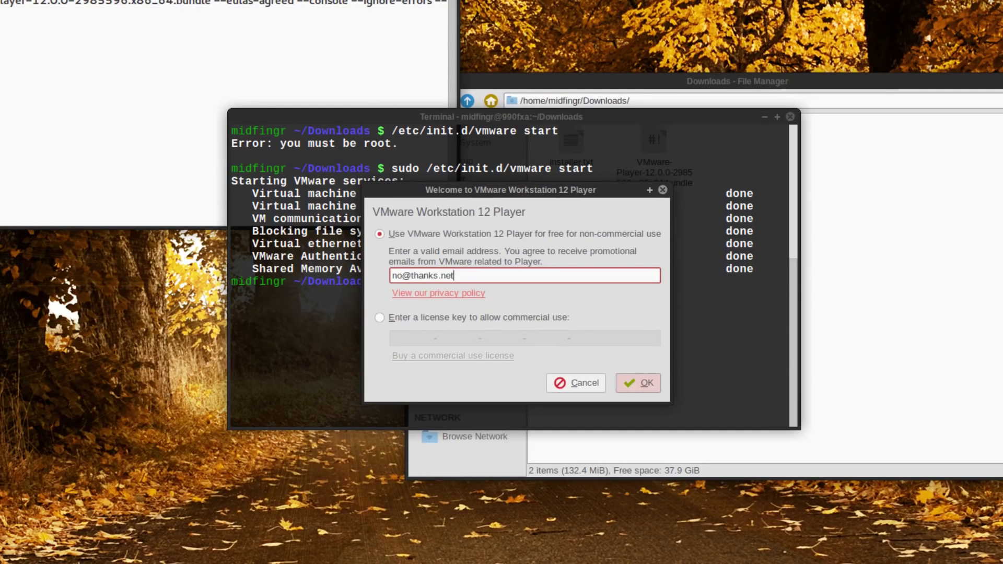
pyautogui.click(637, 382)
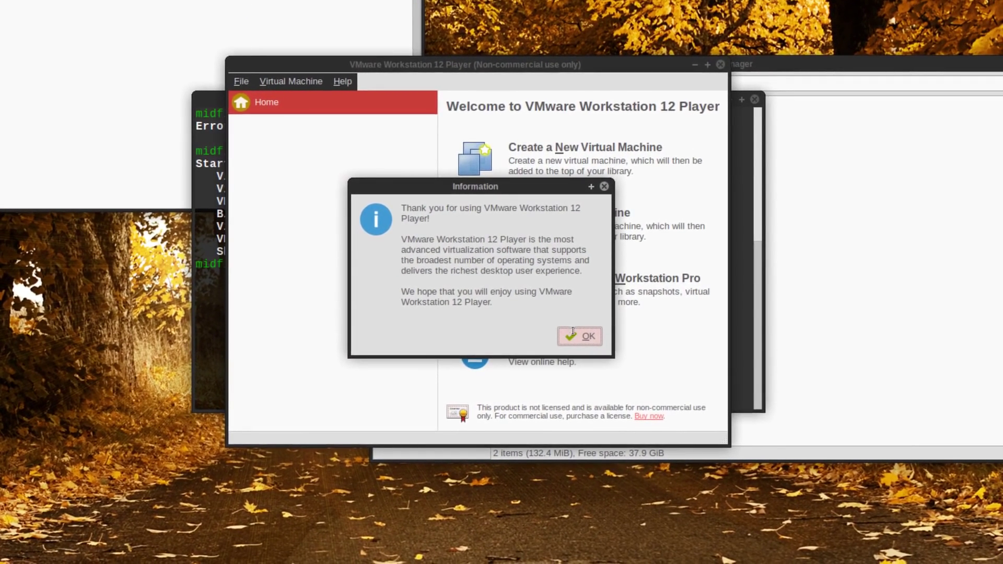
pyautogui.click(579, 335)
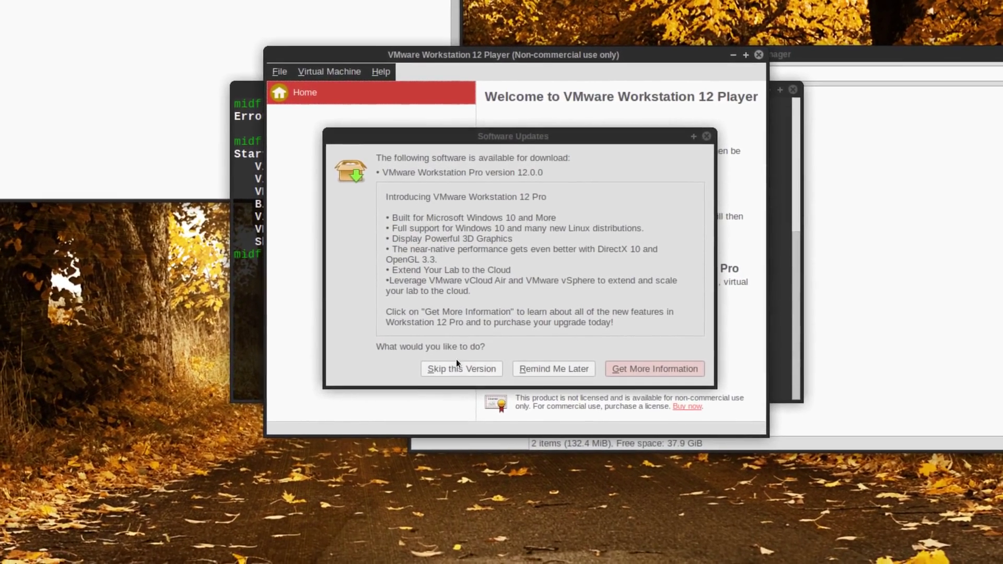
pyautogui.click(460, 369)
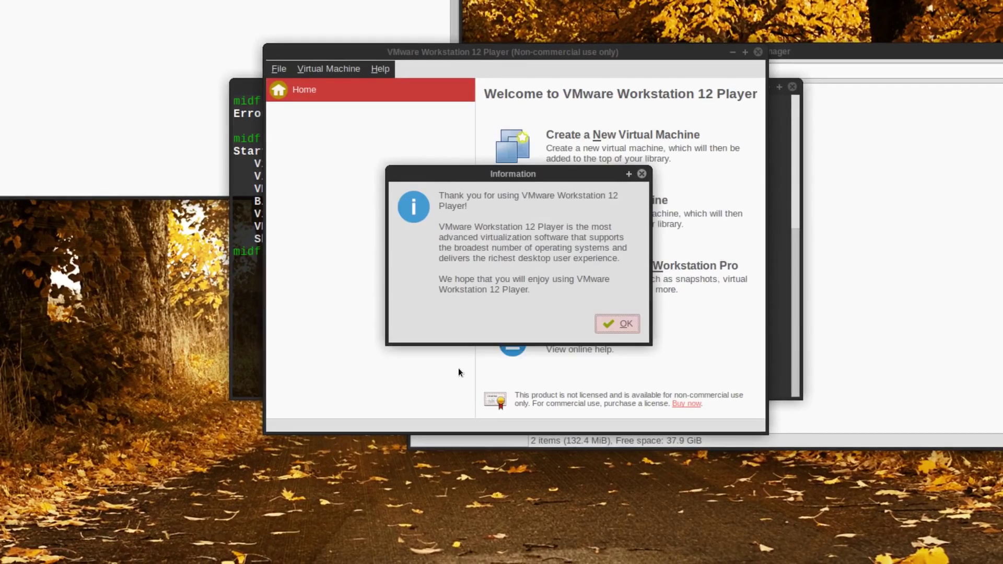
pyautogui.click(617, 323)
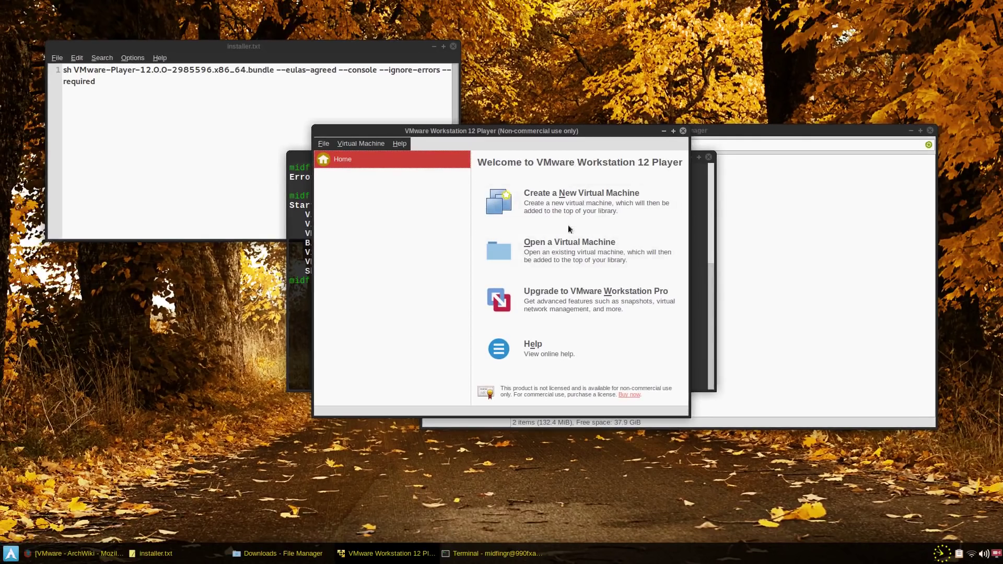
# Step: Create a new virtual machine installing the OS later, guest version Windows 10 x64
pyautogui.click(580, 202)
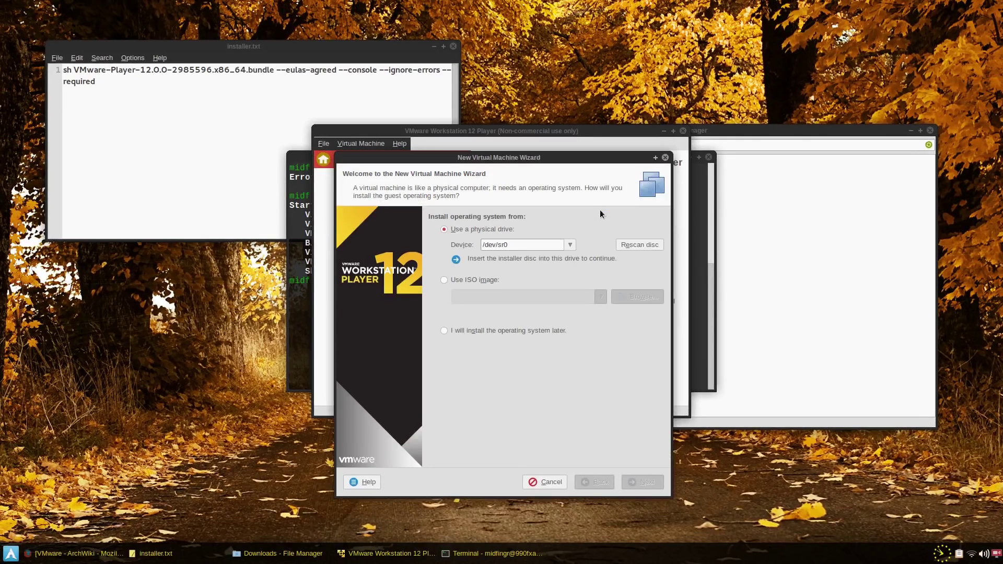
pyautogui.moveTo(482, 336)
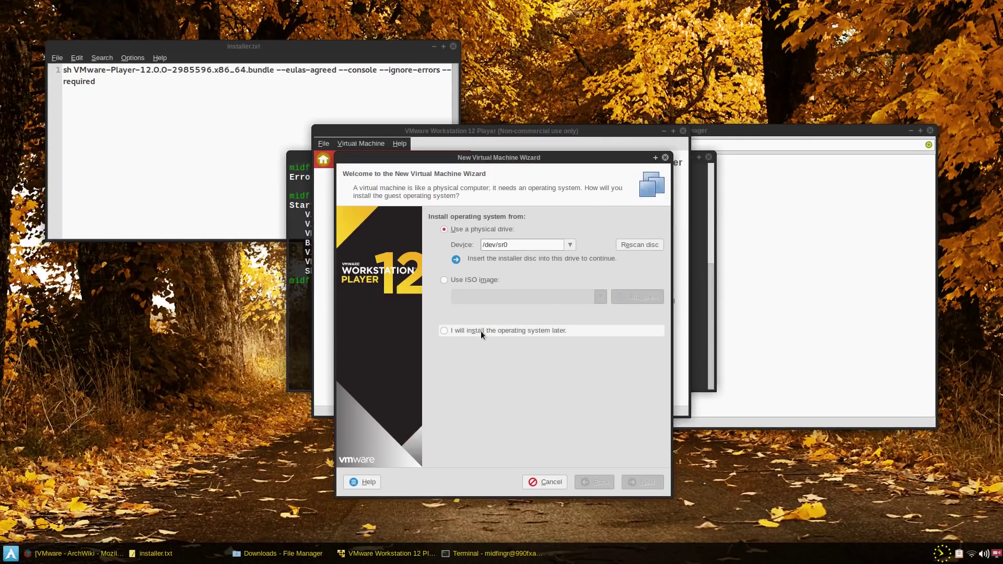
pyautogui.click(444, 330)
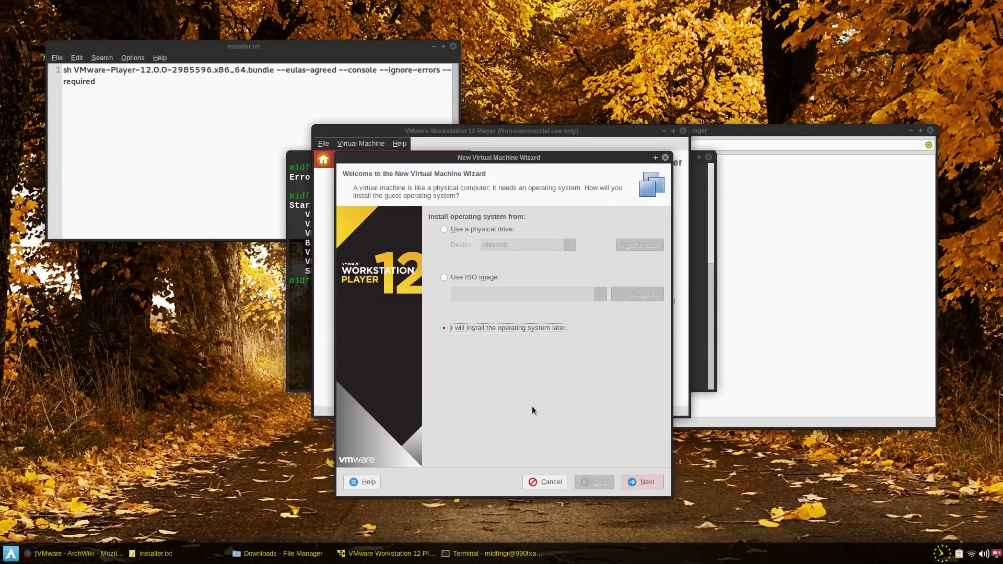
pyautogui.click(641, 481)
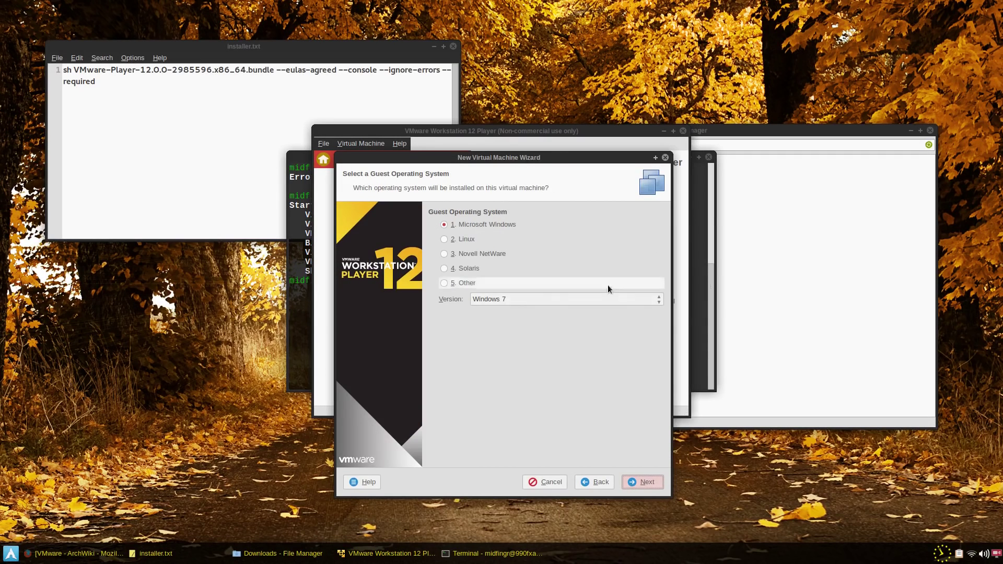
pyautogui.moveTo(641, 481)
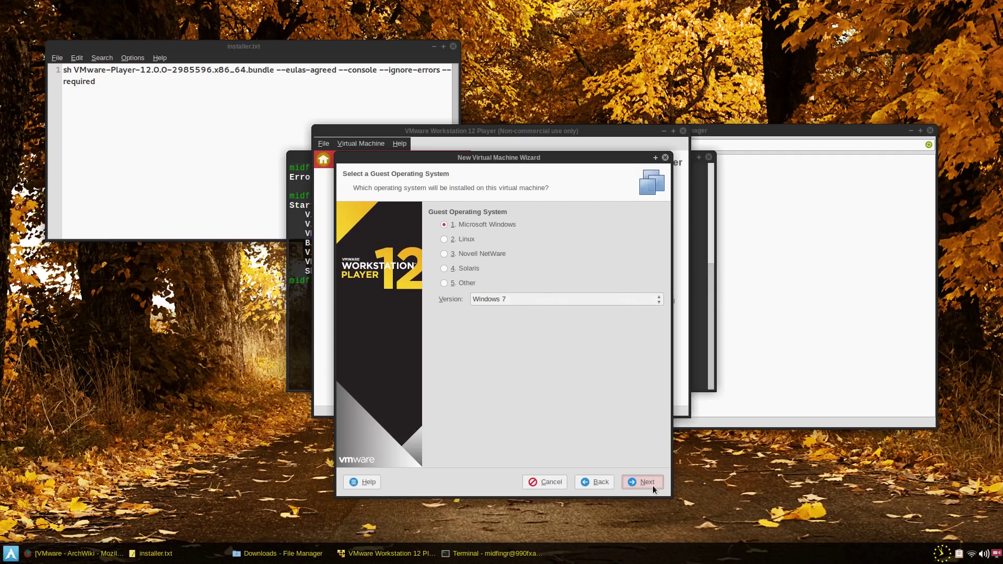
pyautogui.click(657, 299)
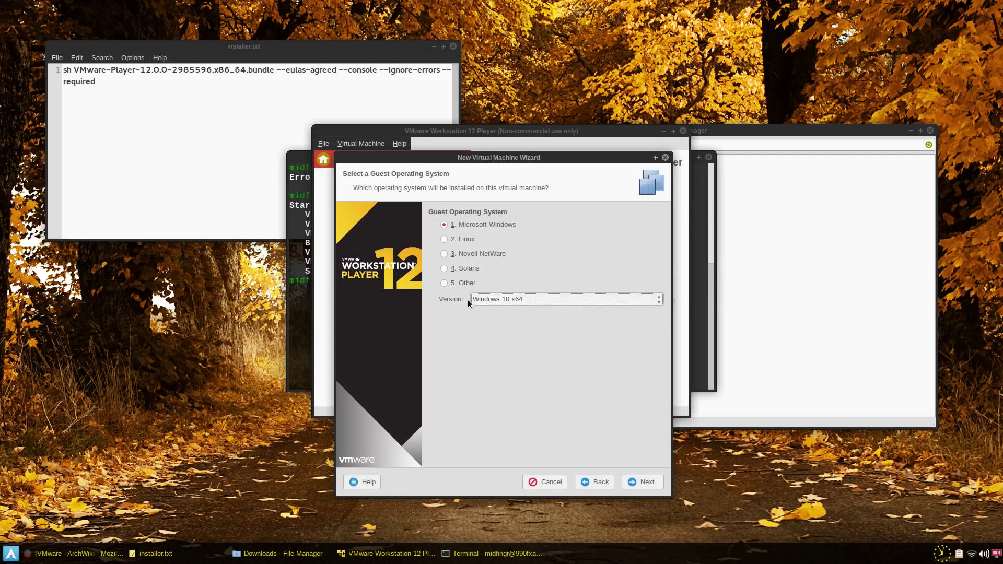
pyautogui.click(640, 482)
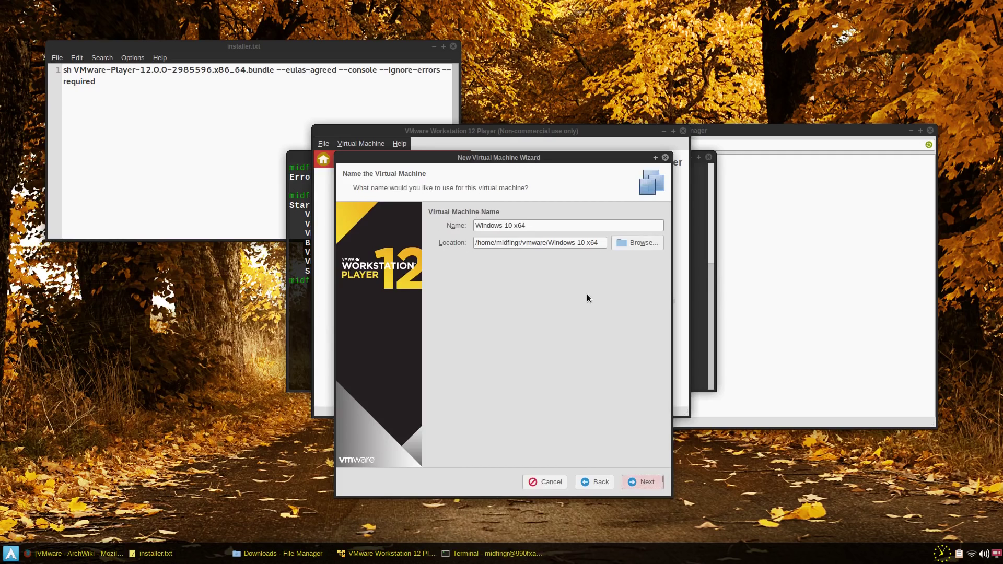
pyautogui.moveTo(416, 270)
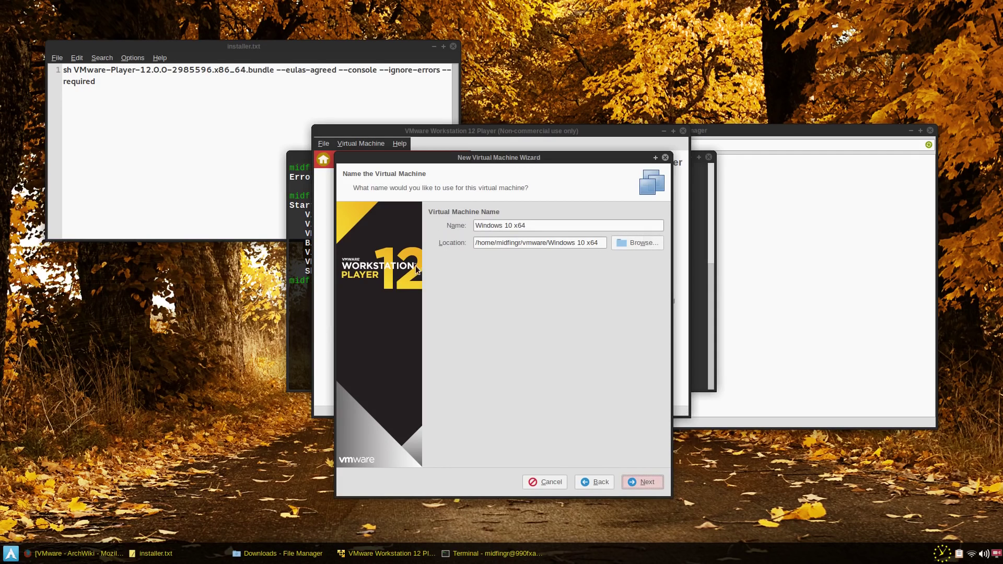
pyautogui.moveTo(524, 288)
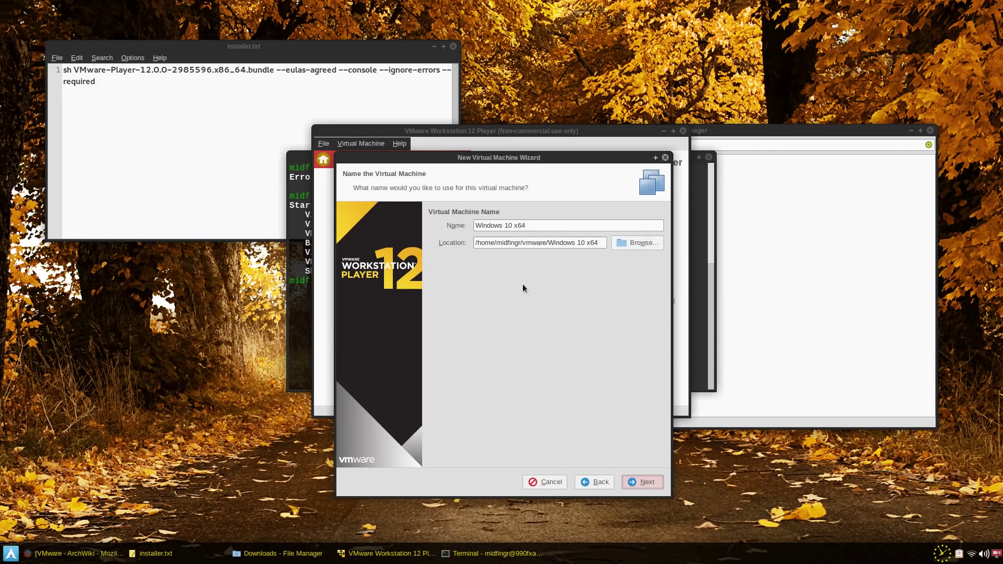
pyautogui.moveTo(533, 257)
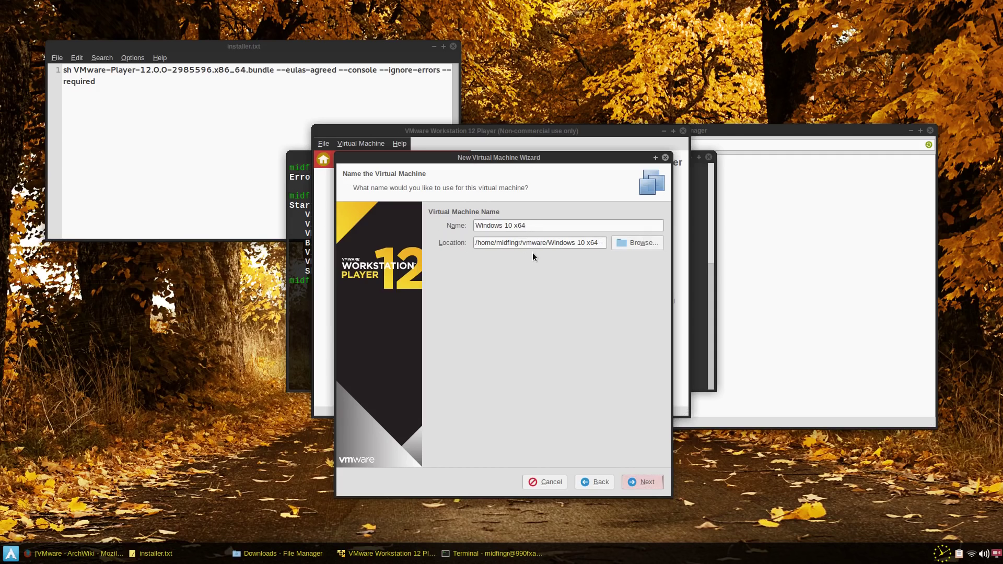
pyautogui.moveTo(488, 243)
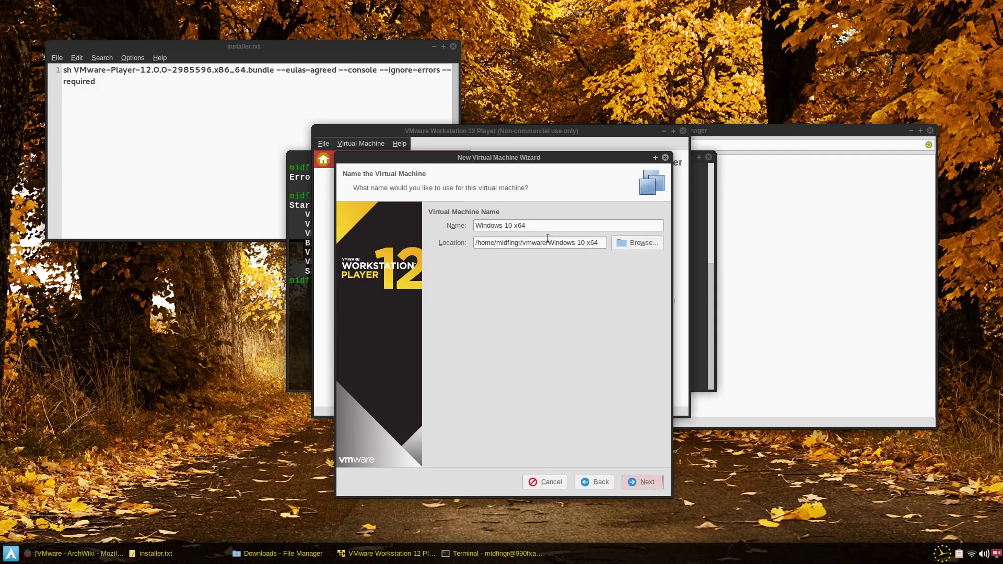
pyautogui.moveTo(576, 354)
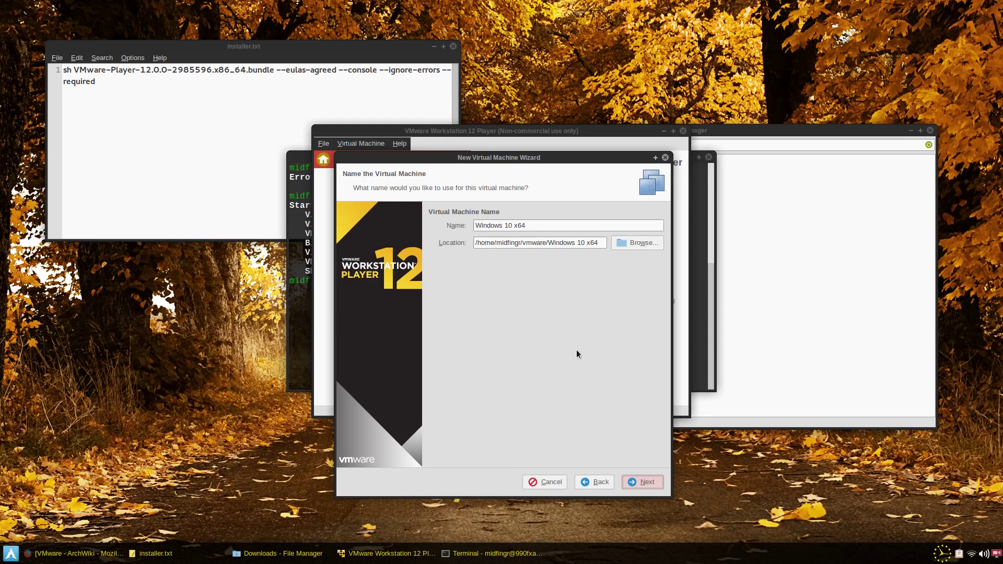
# Step: Keep the name Windows 10 x64 and 60 GB split disk, and stop the completion page reappearing
pyautogui.click(642, 482)
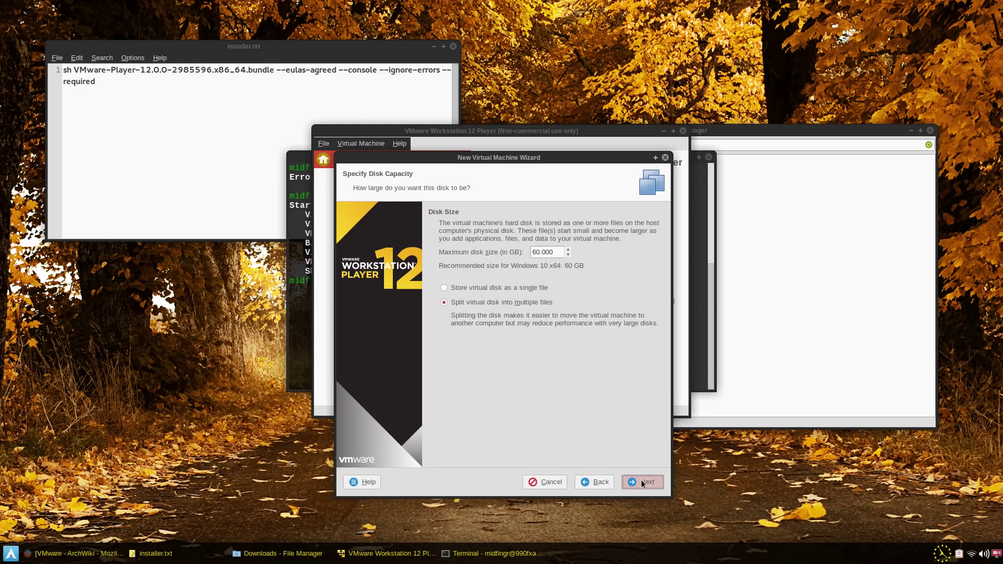
pyautogui.click(642, 482)
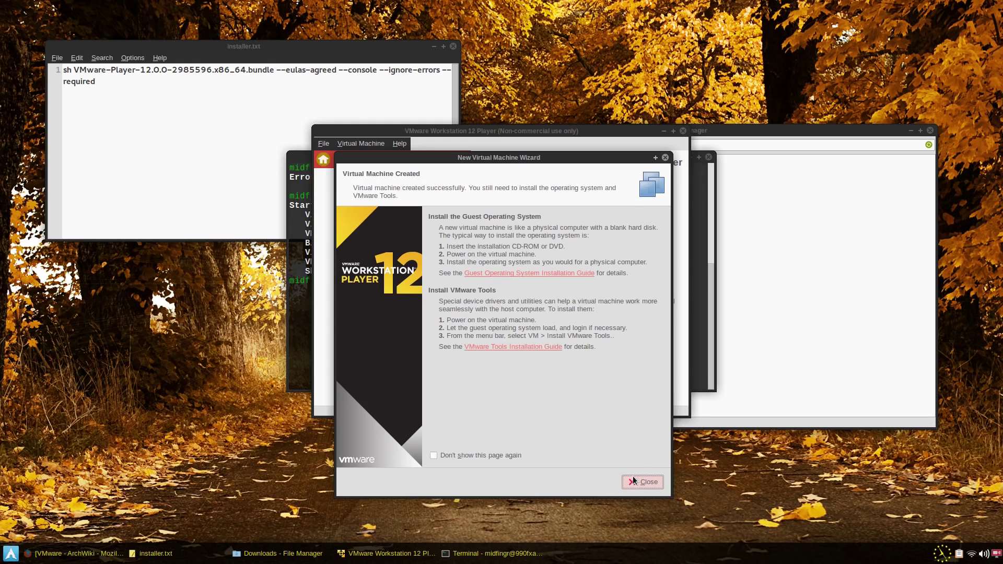
pyautogui.moveTo(477, 229)
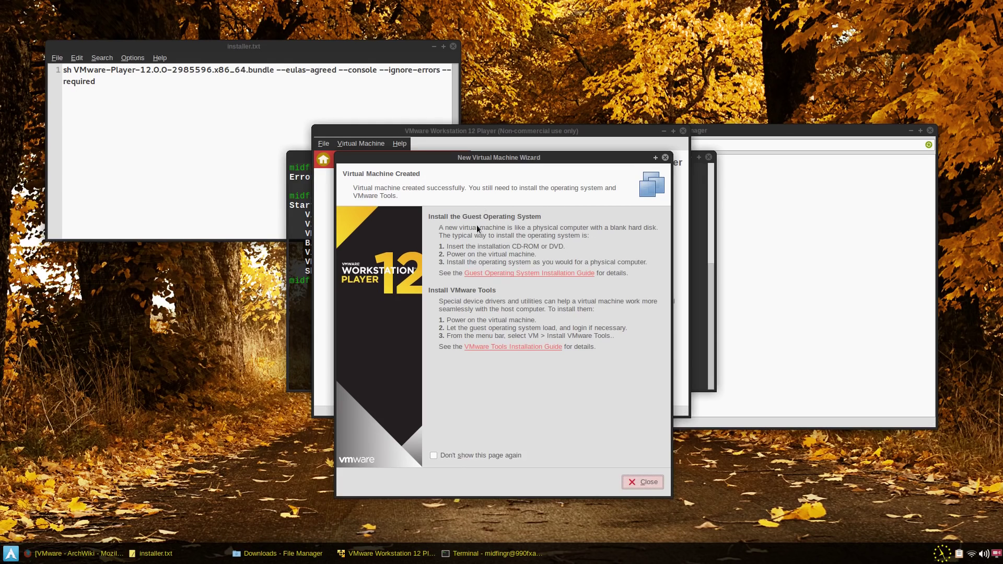
pyautogui.click(433, 454)
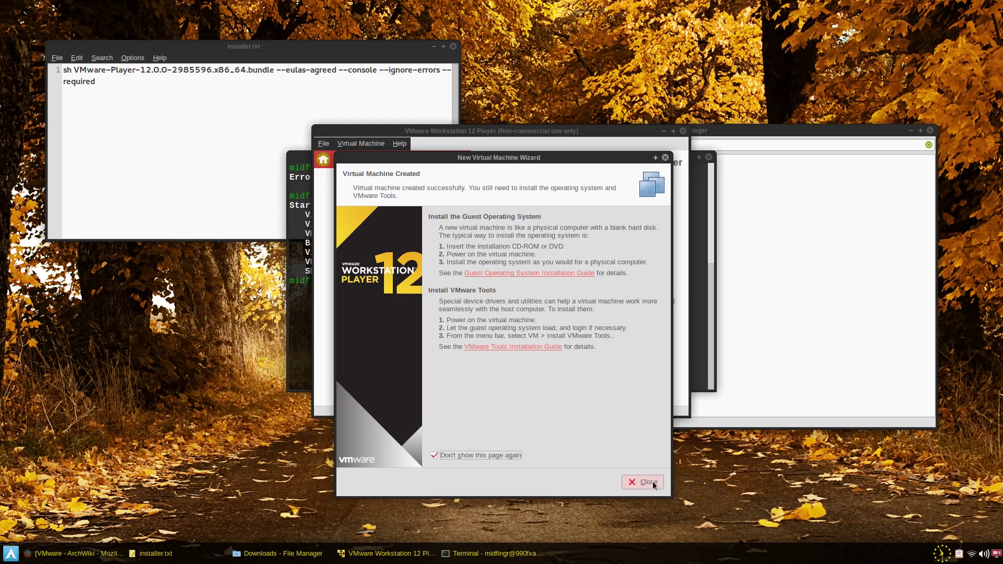
# Step: Give the Windows 10 x64 machine's hardware settings 6 processor cores after reviewing memory
pyautogui.click(643, 482)
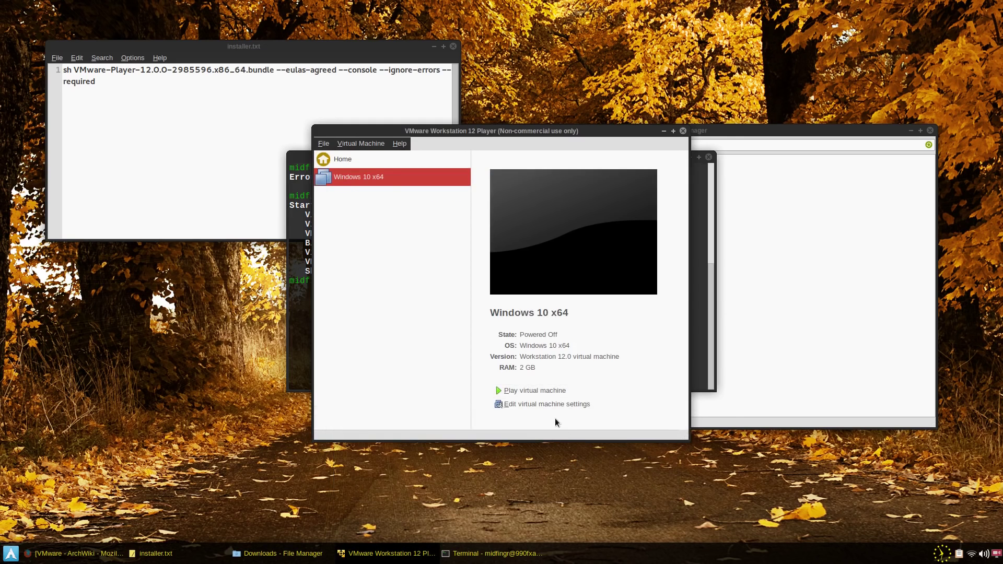
pyautogui.click(545, 403)
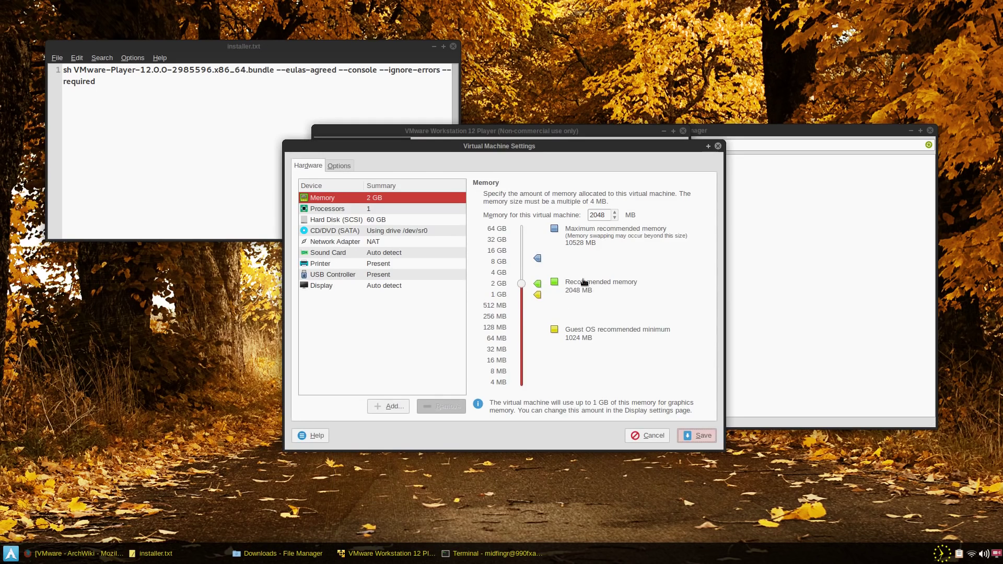
pyautogui.tripleClick(596, 214)
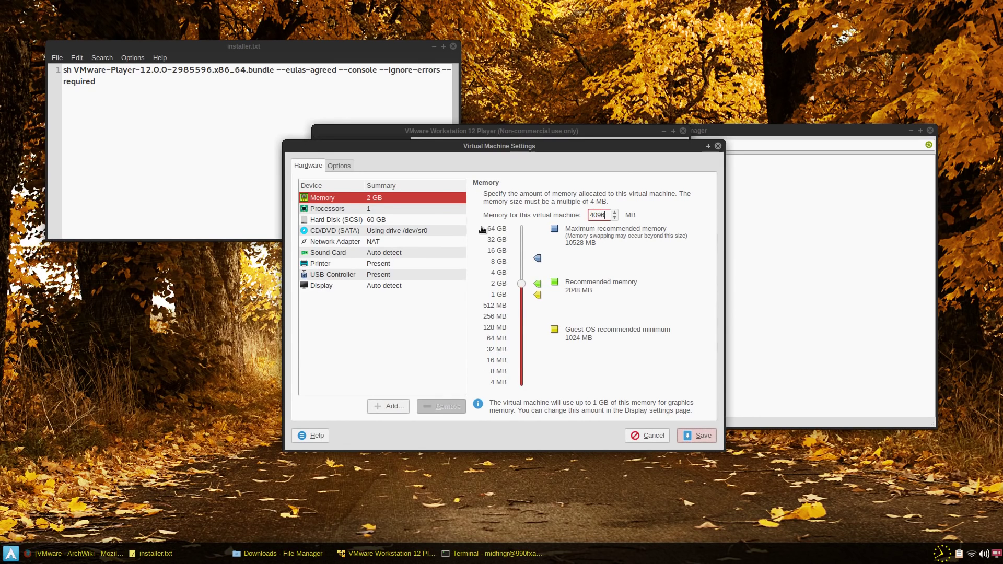
pyautogui.click(327, 209)
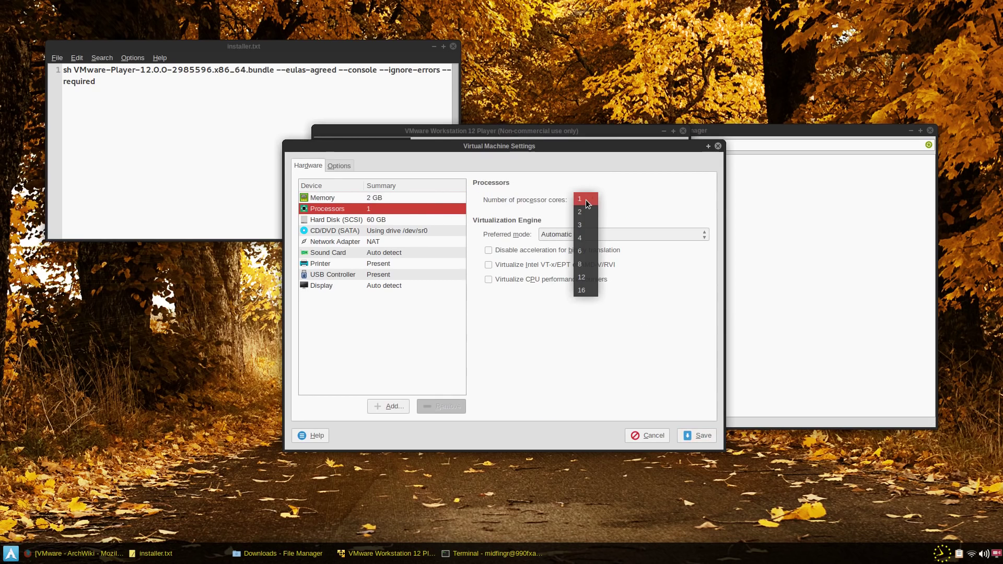
pyautogui.click(580, 250)
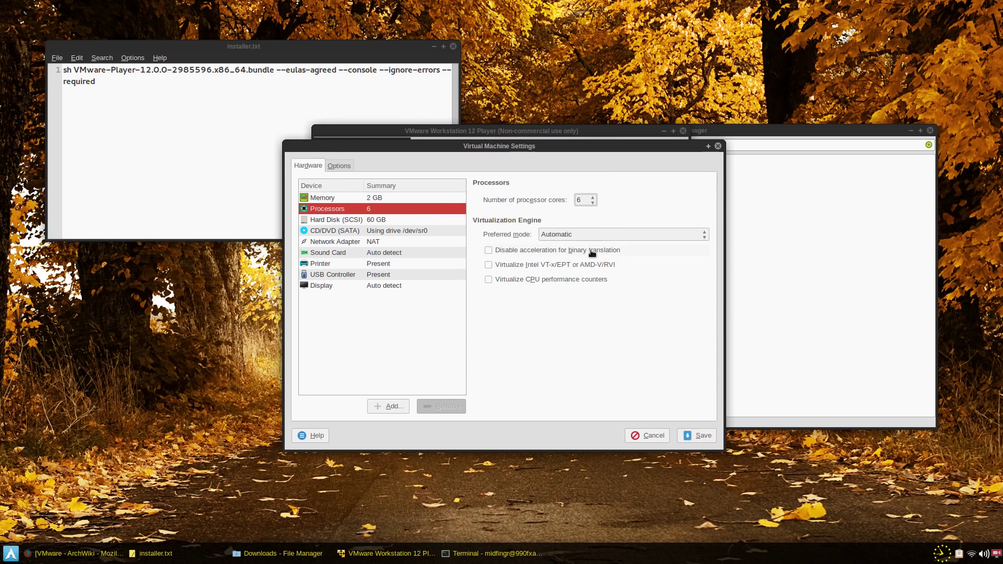
pyautogui.moveTo(625, 216)
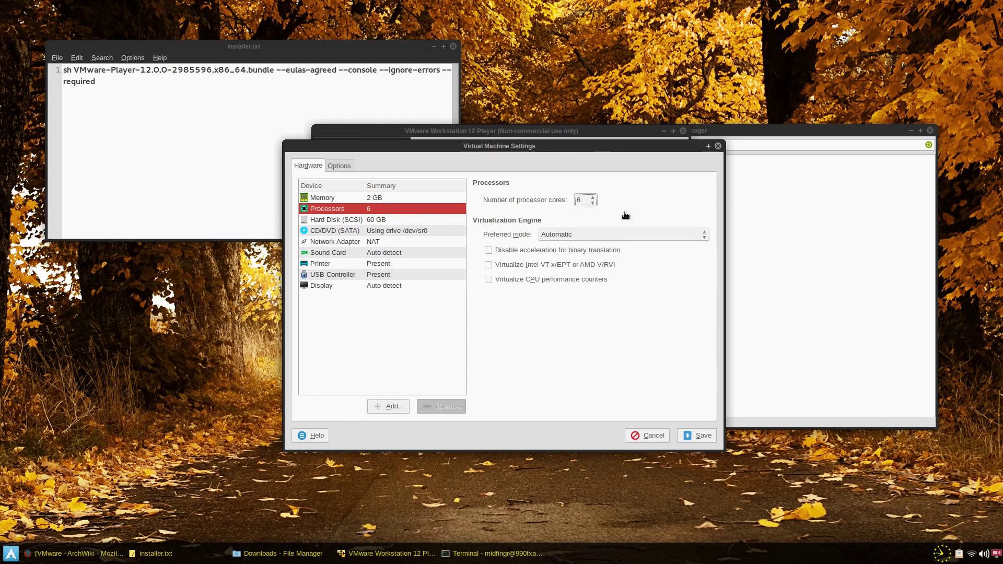
# Step: Review CD/DVD, network and sound, select the printer for removal, set USB 2.0, show display
pyautogui.click(336, 219)
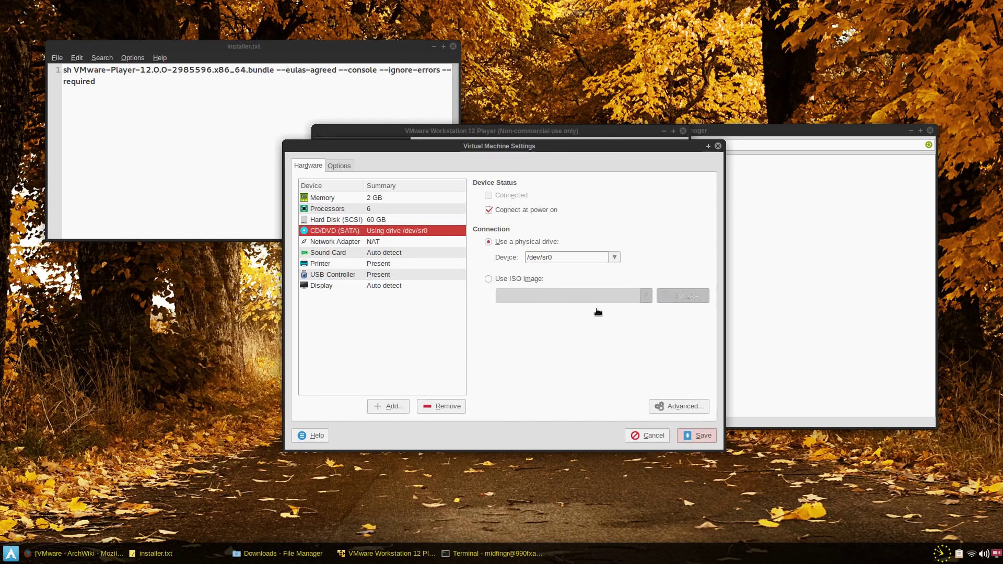
pyautogui.click(334, 241)
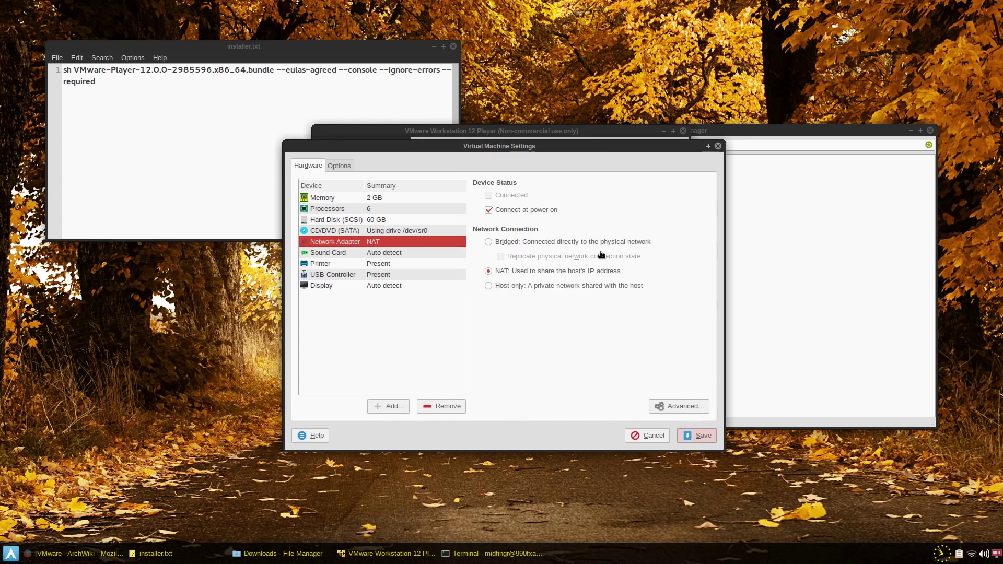
pyautogui.moveTo(334, 253)
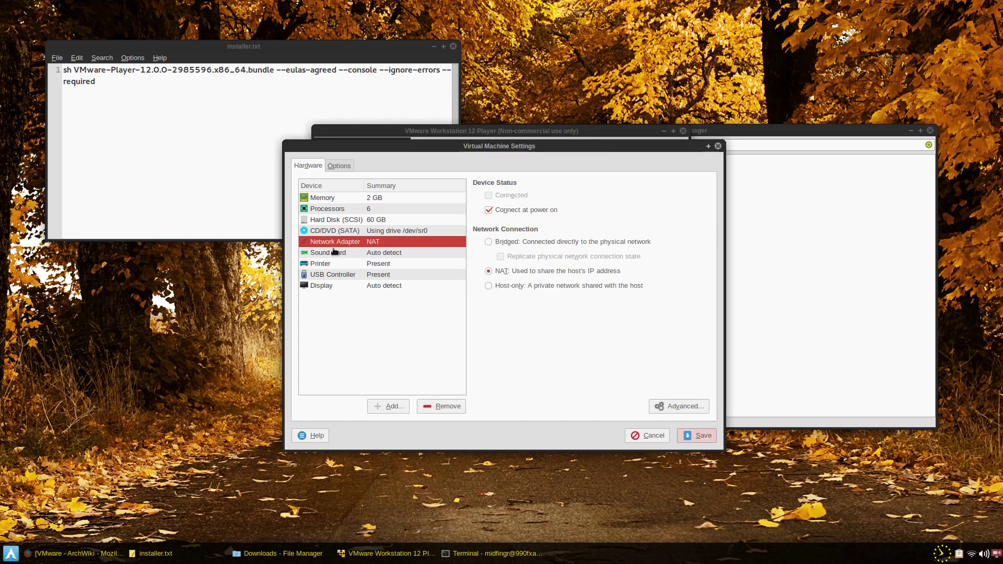
pyautogui.click(327, 252)
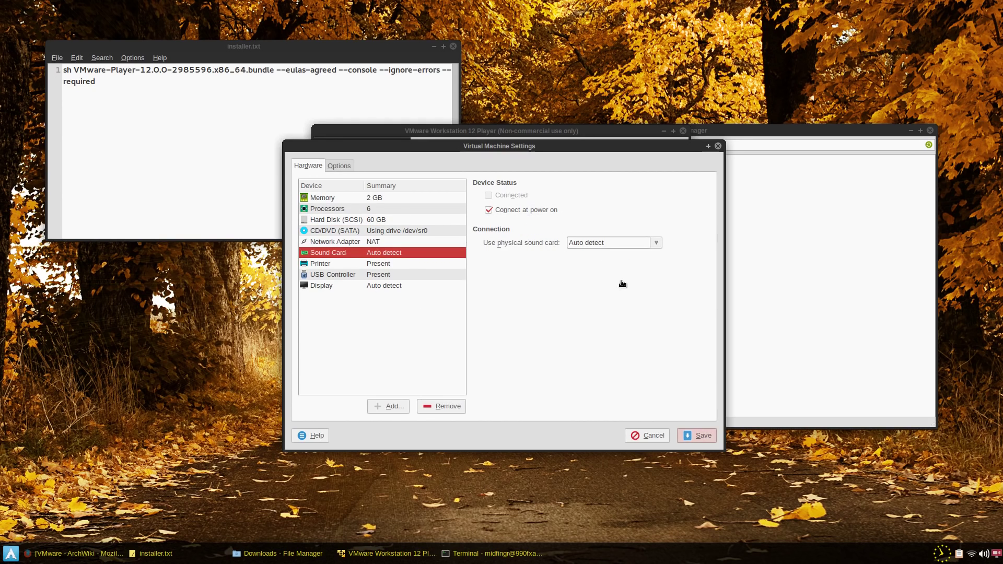
pyautogui.moveTo(358, 277)
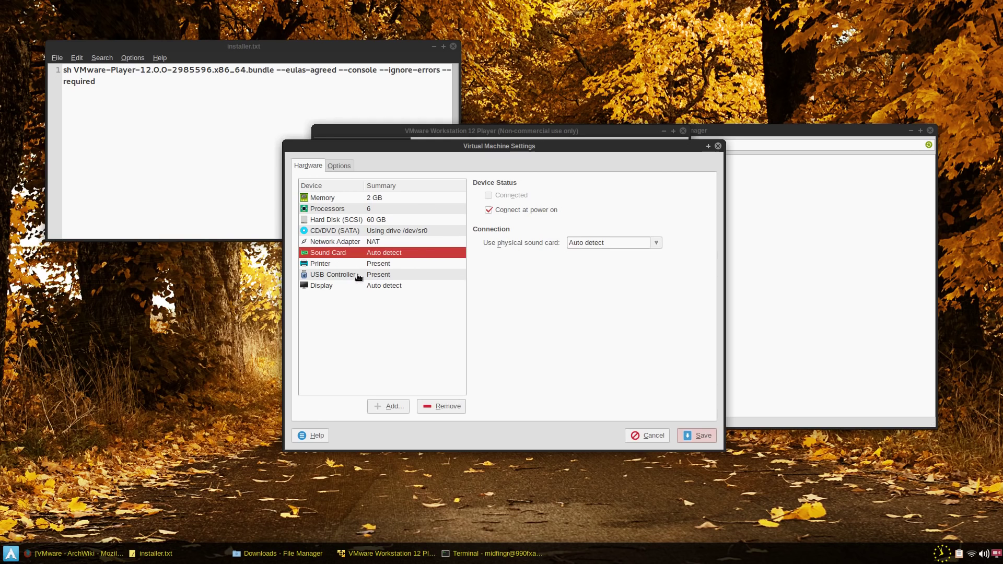
pyautogui.click(332, 263)
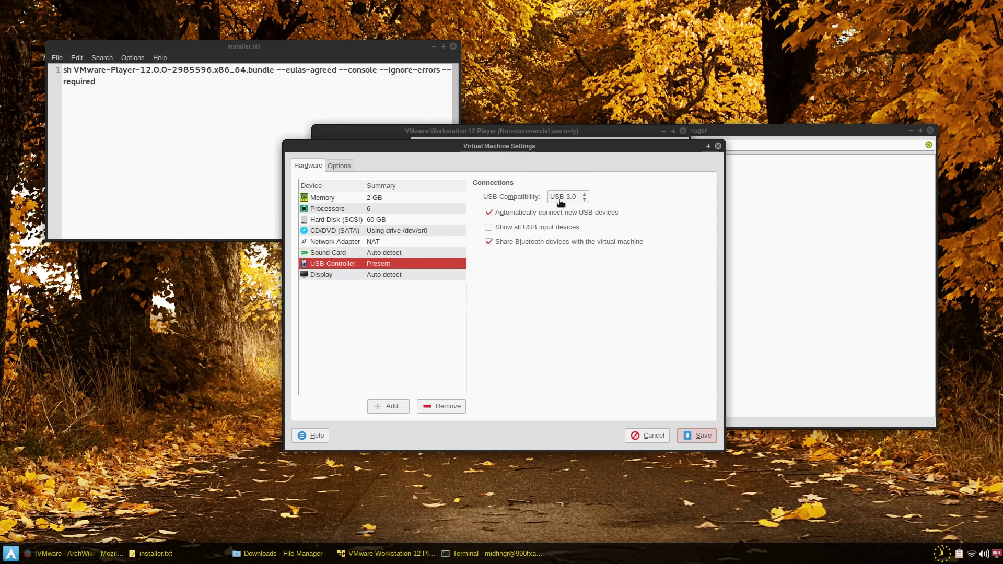
pyautogui.click(565, 196)
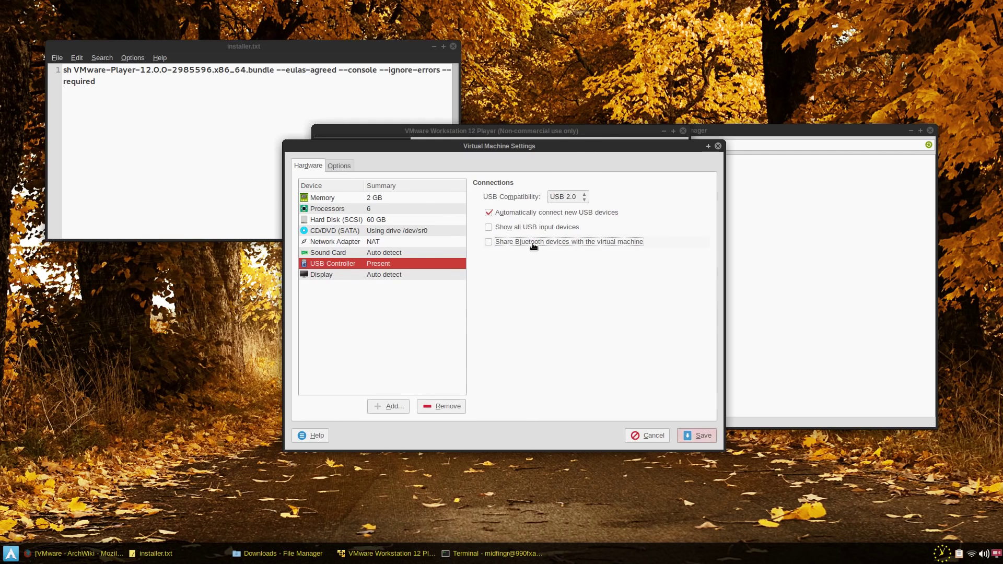
pyautogui.moveTo(332, 285)
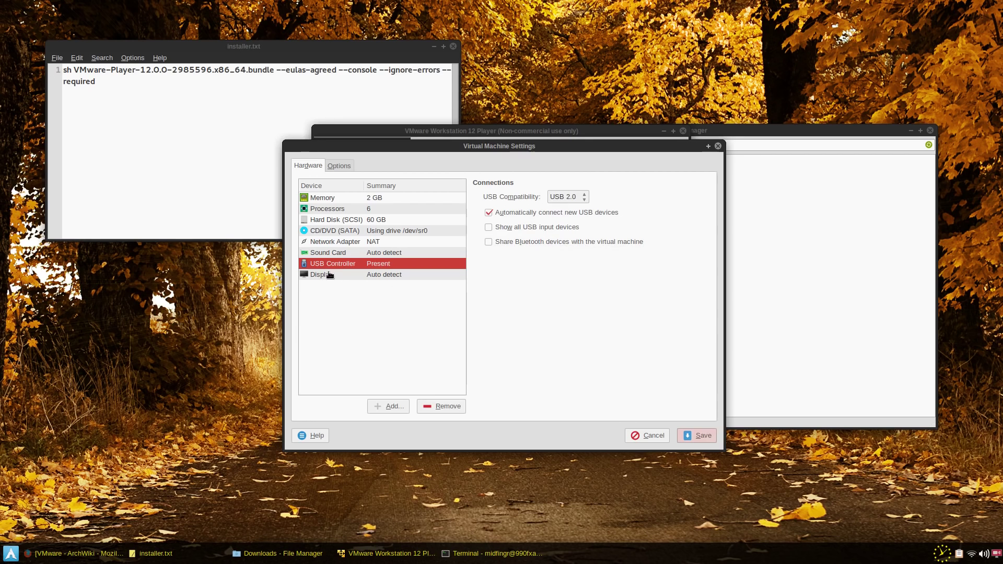
pyautogui.click(321, 275)
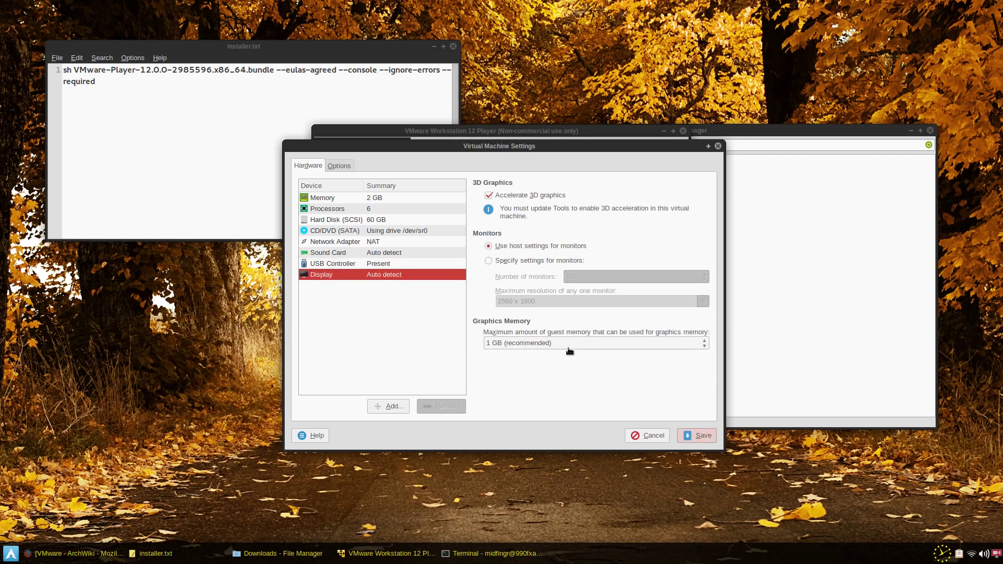
pyautogui.moveTo(573, 351)
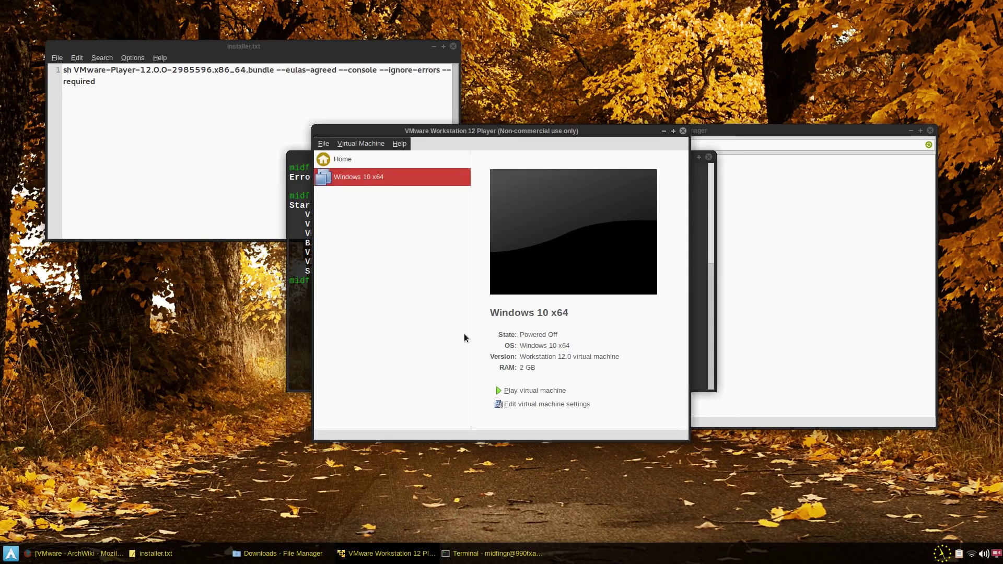
pyautogui.moveTo(382, 206)
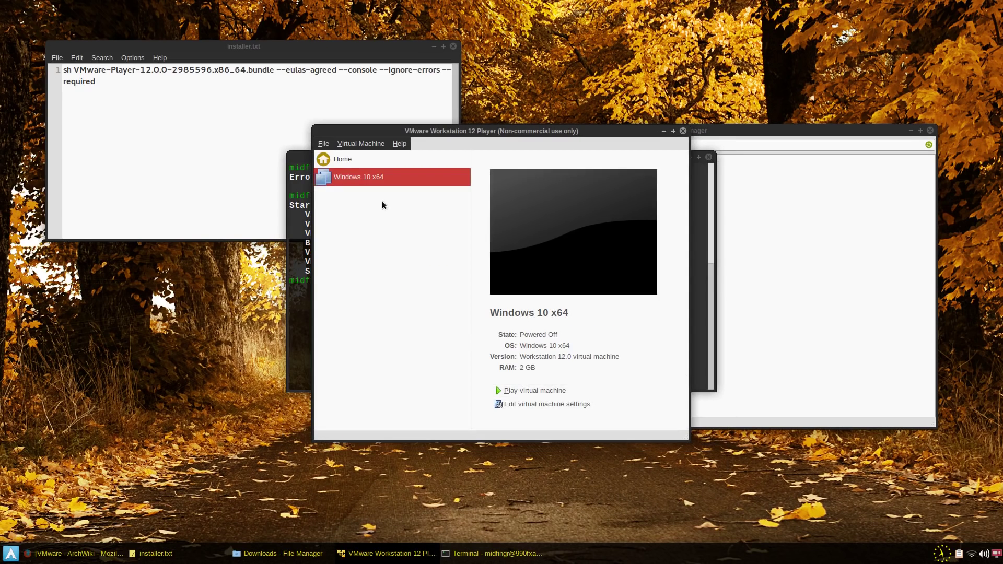
pyautogui.moveTo(381, 218)
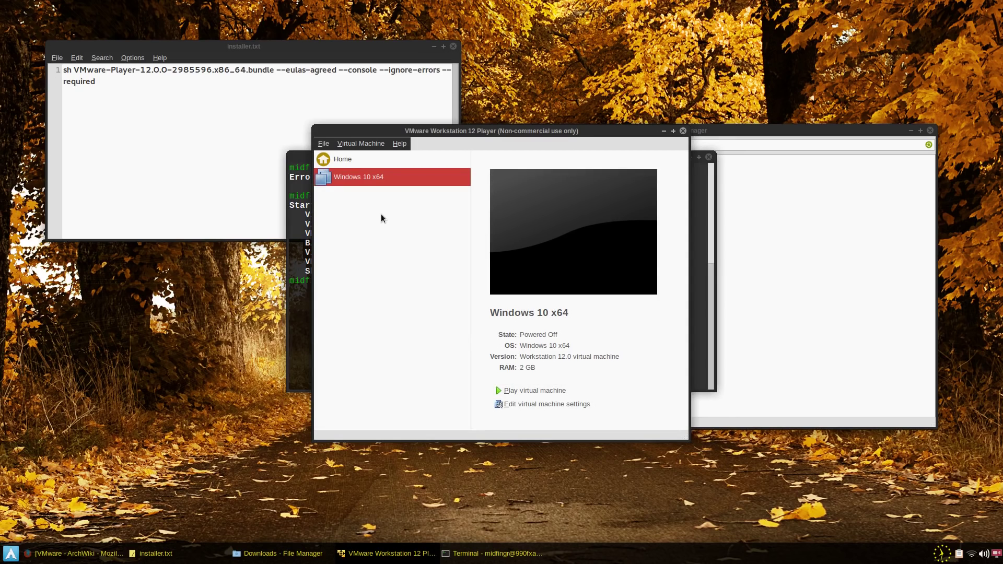
pyautogui.moveTo(167, 480)
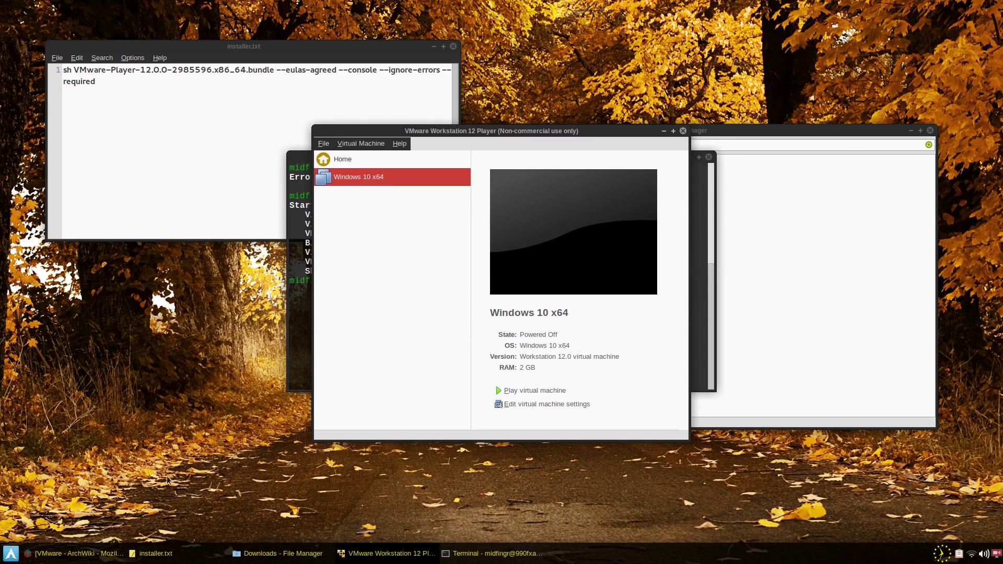
# Step: Bring the ArchWiki VMware page to its Configuration / systemd services section
pyautogui.click(70, 554)
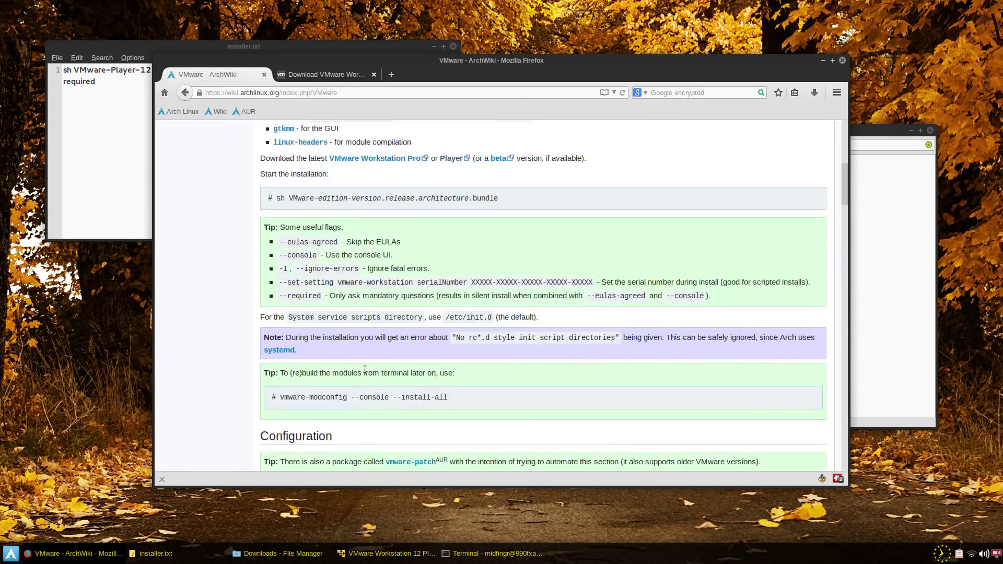
pyautogui.scroll(3)
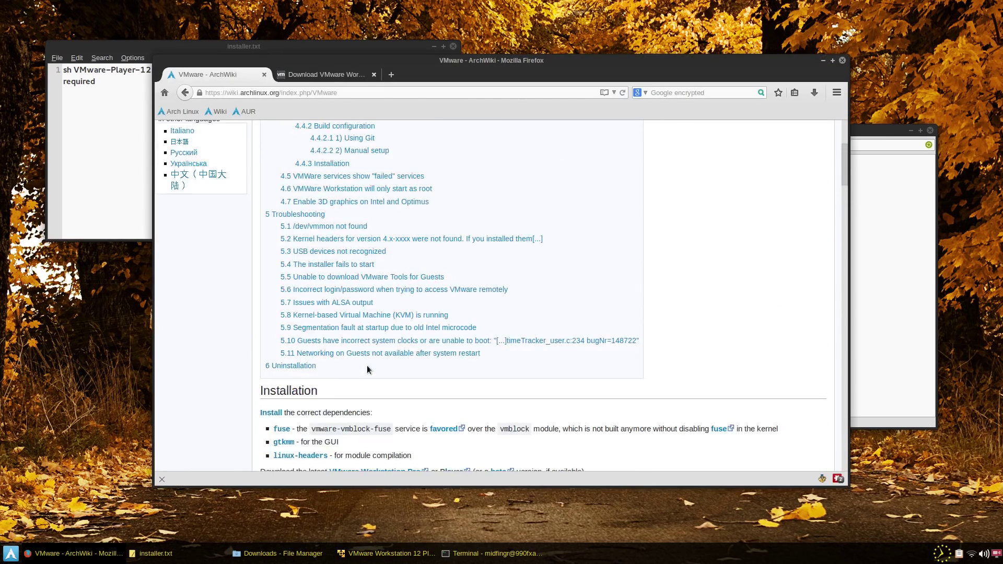
pyautogui.scroll(-3)
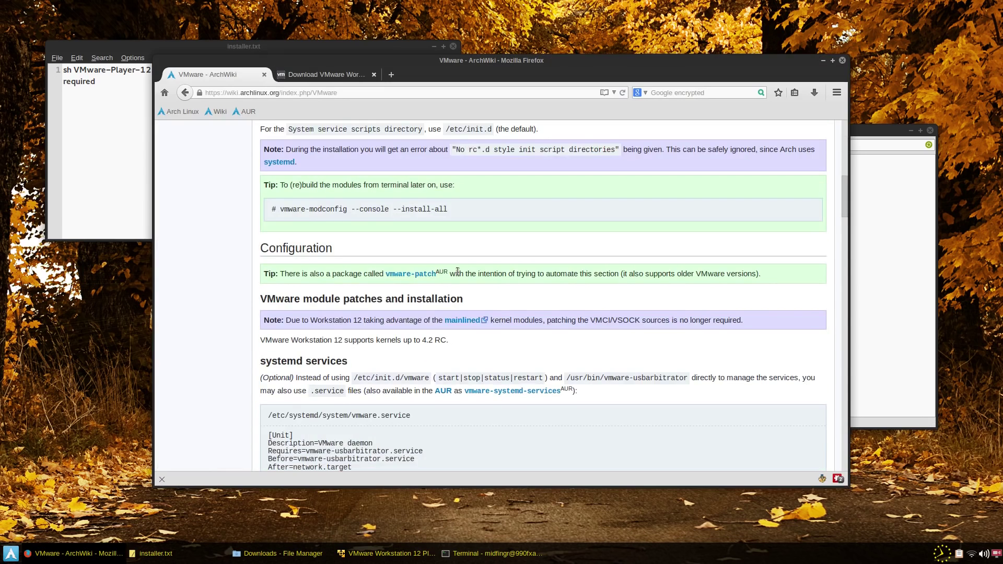
pyautogui.scroll(-3)
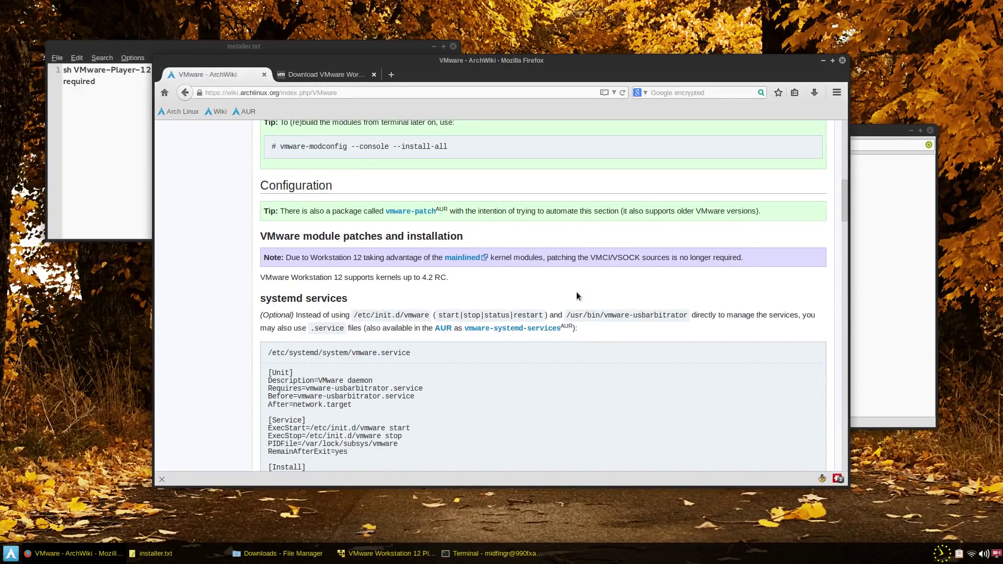
pyautogui.moveTo(514, 281)
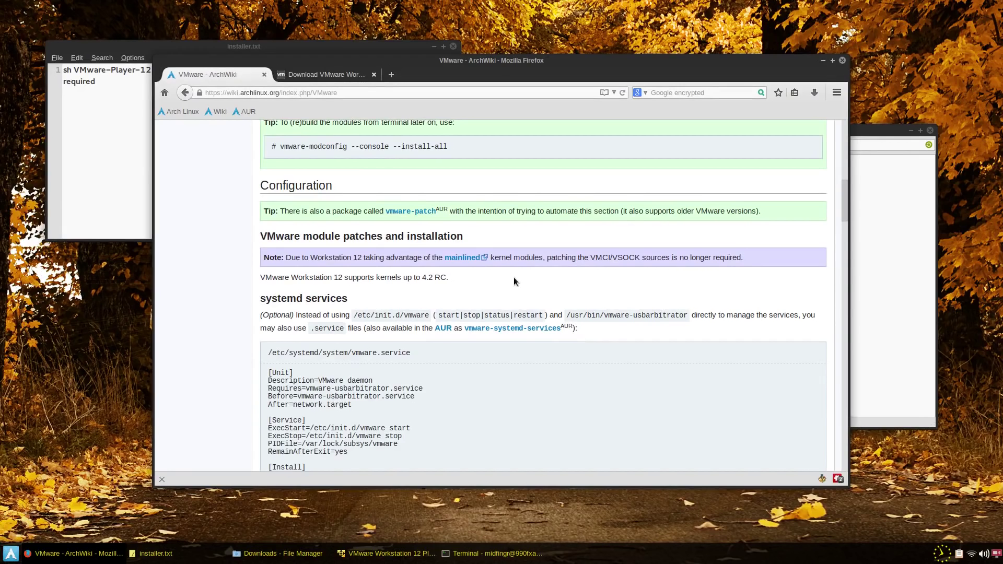